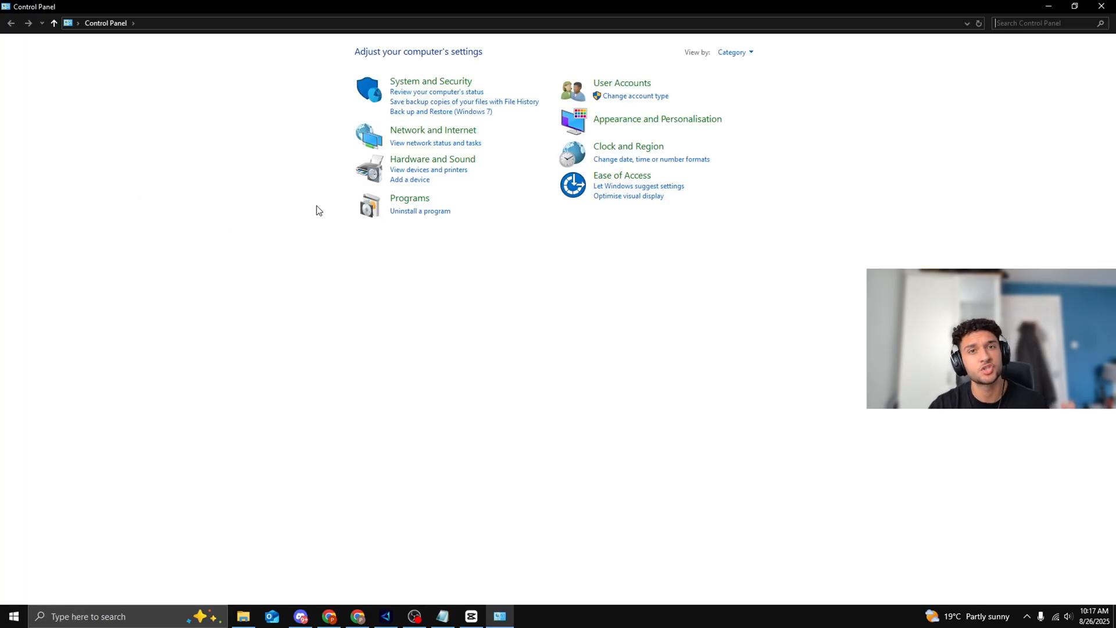
pyautogui.moveTo(432, 160)
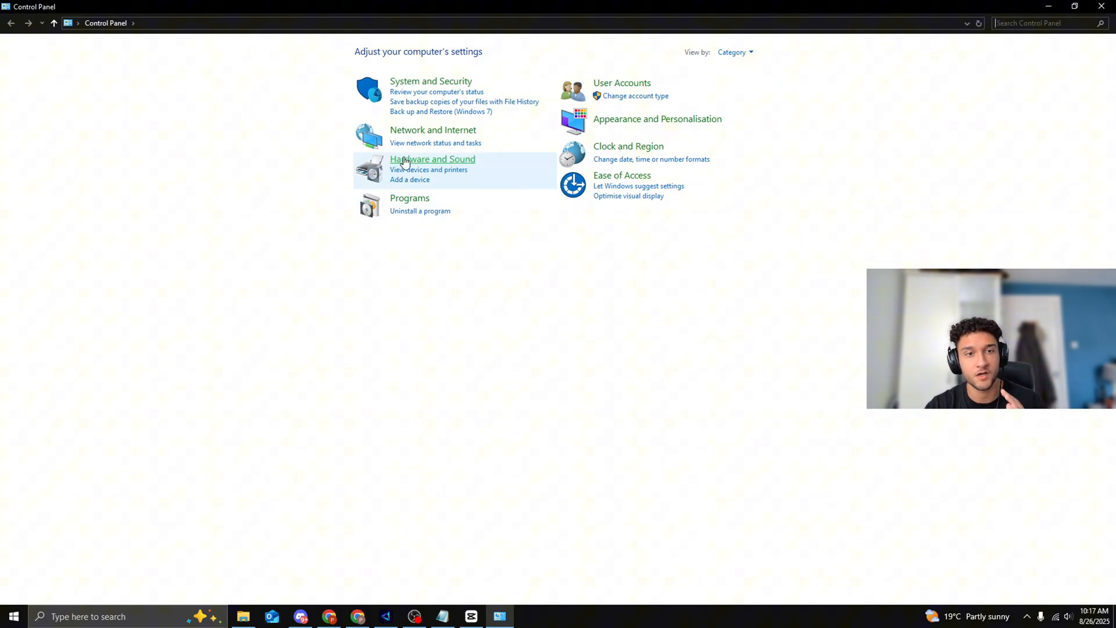
# Go through Network and Internet to the Network and Sharing Centre for the active Wi-Fi
pyautogui.click(433, 130)
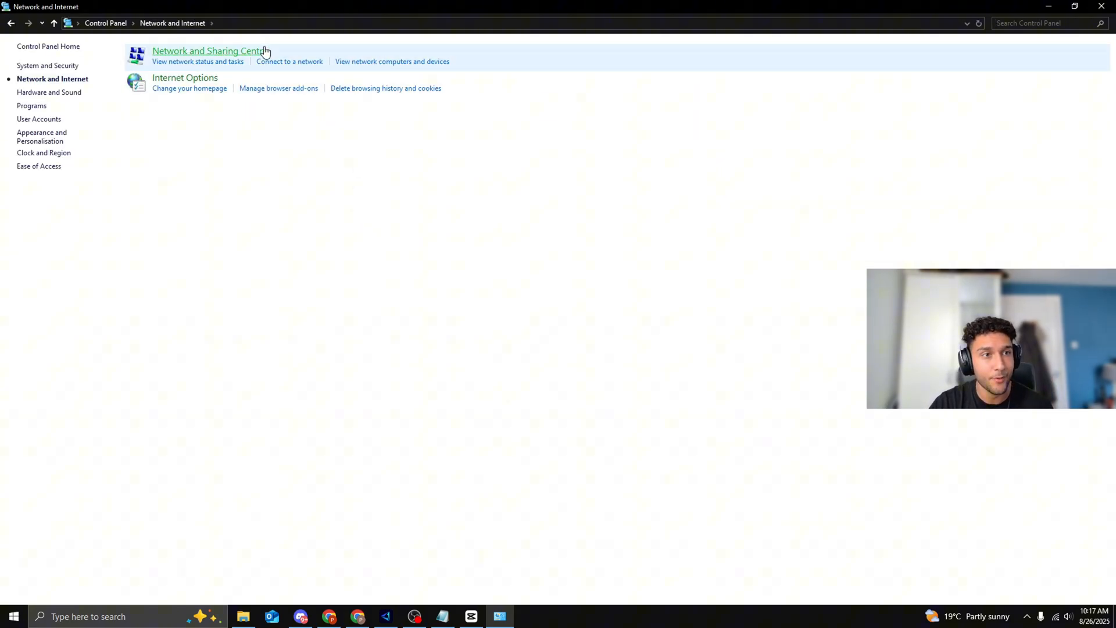
pyautogui.click(208, 50)
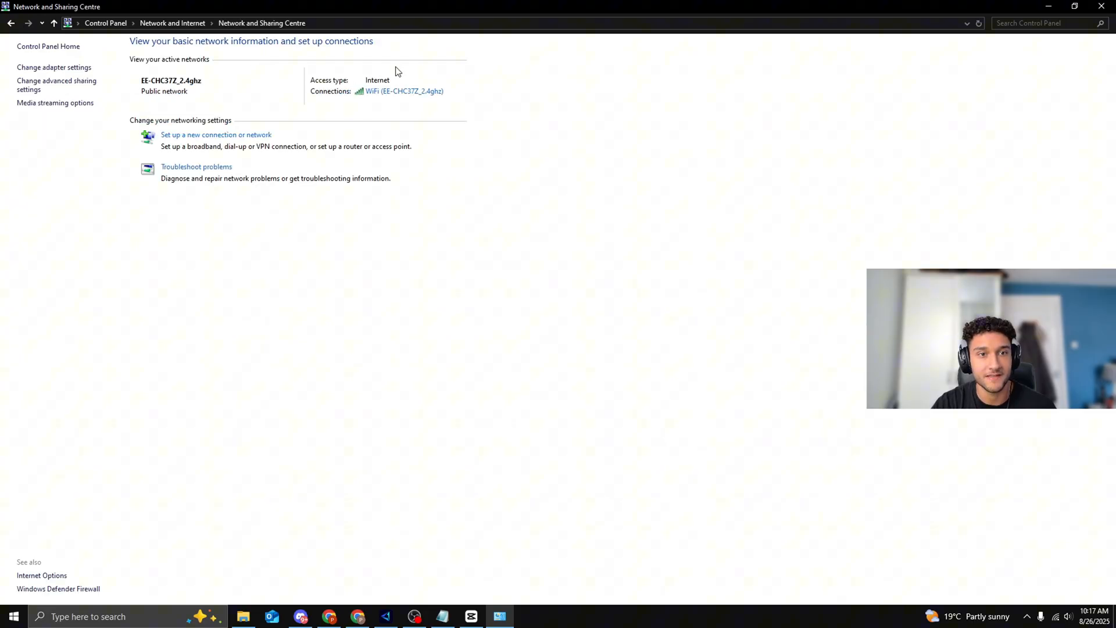
pyautogui.moveTo(335, 98)
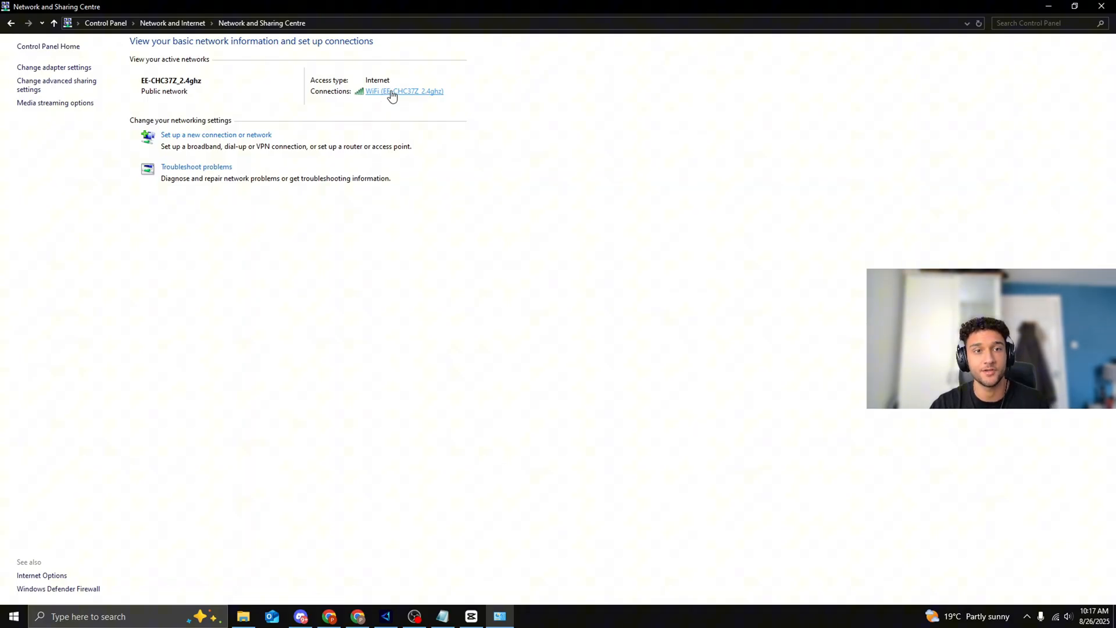
pyautogui.moveTo(379, 93)
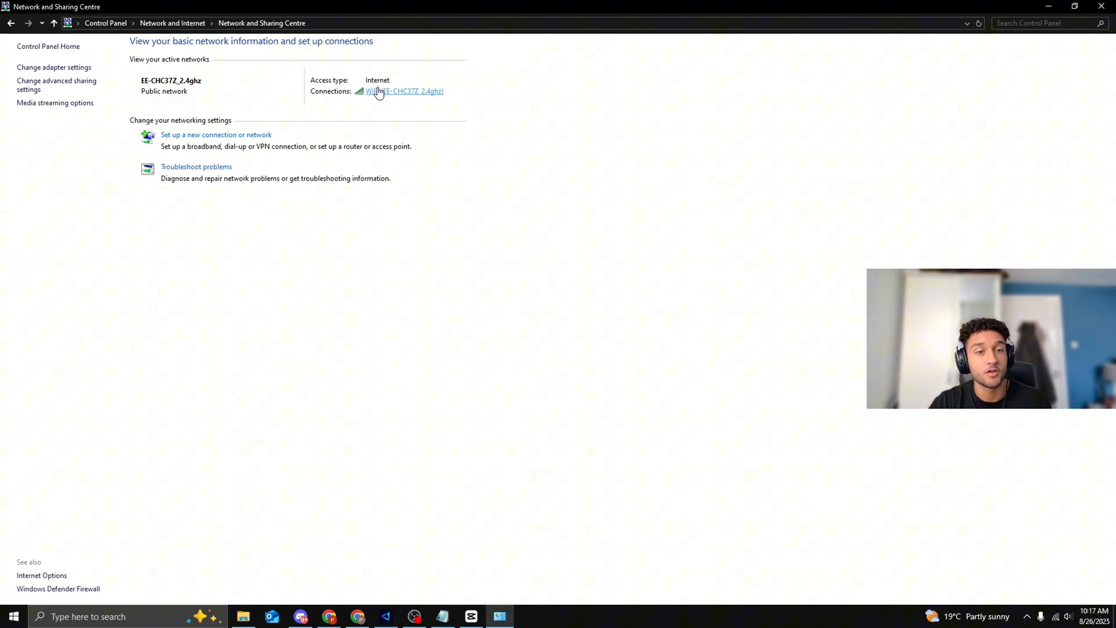
# From Wi-Fi status, reach the adapter's Advanced properties and list the Wireless Mode values
pyautogui.click(405, 91)
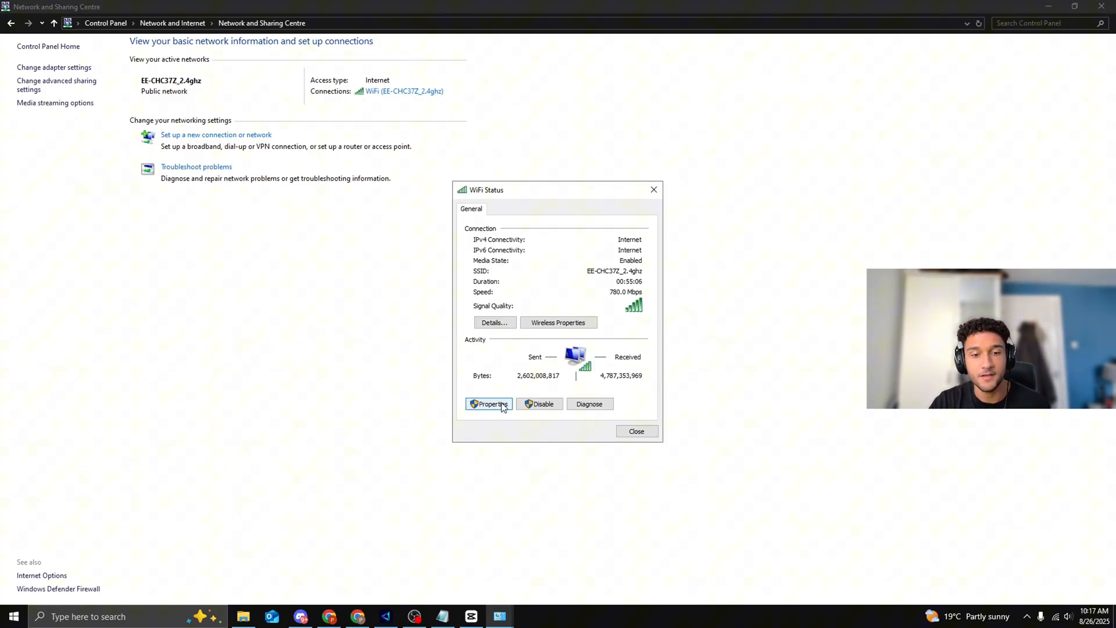
pyautogui.click(488, 404)
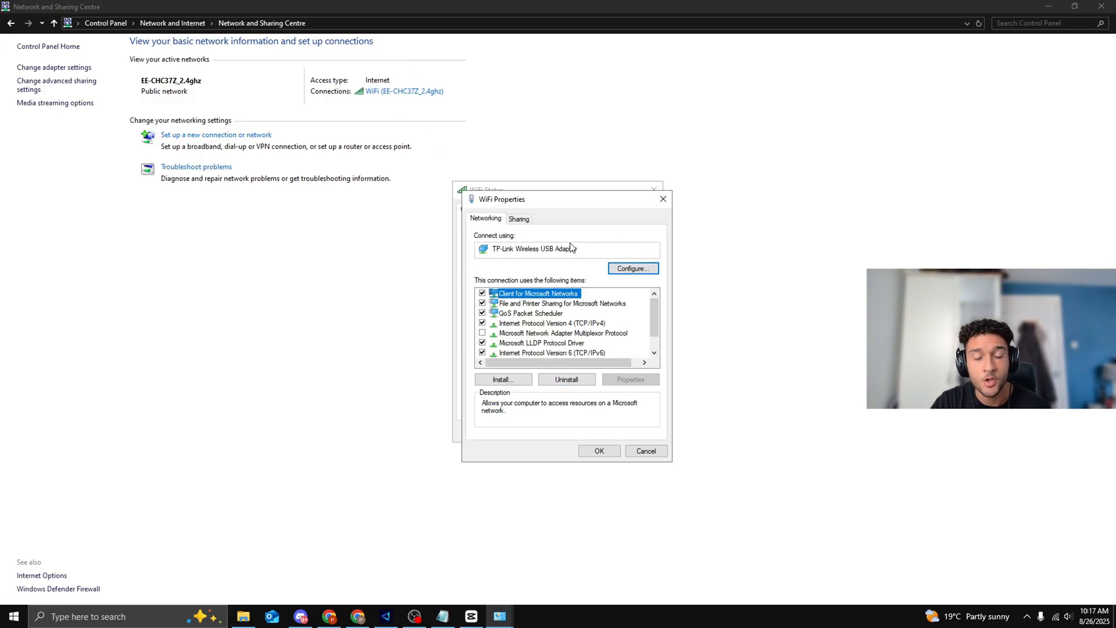
pyautogui.click(632, 269)
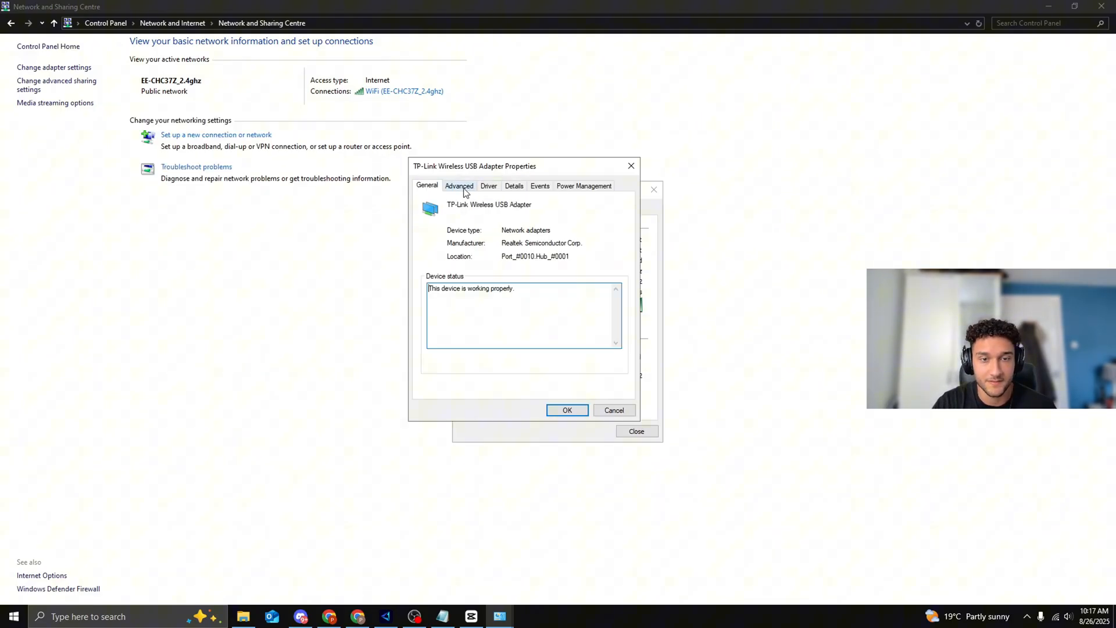
pyautogui.click(460, 186)
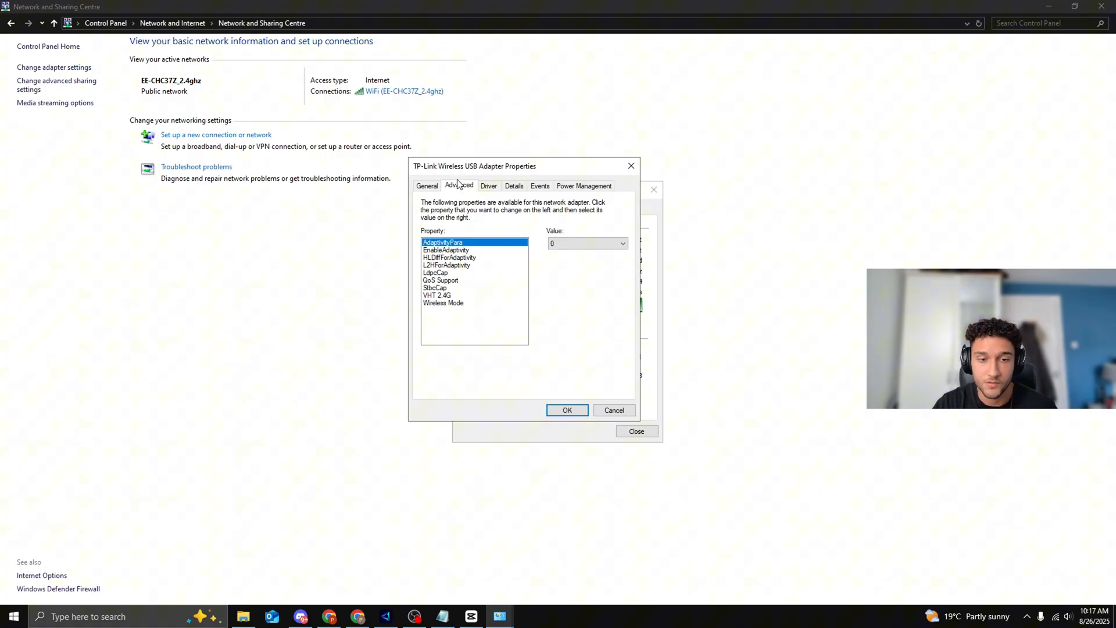
pyautogui.moveTo(447, 309)
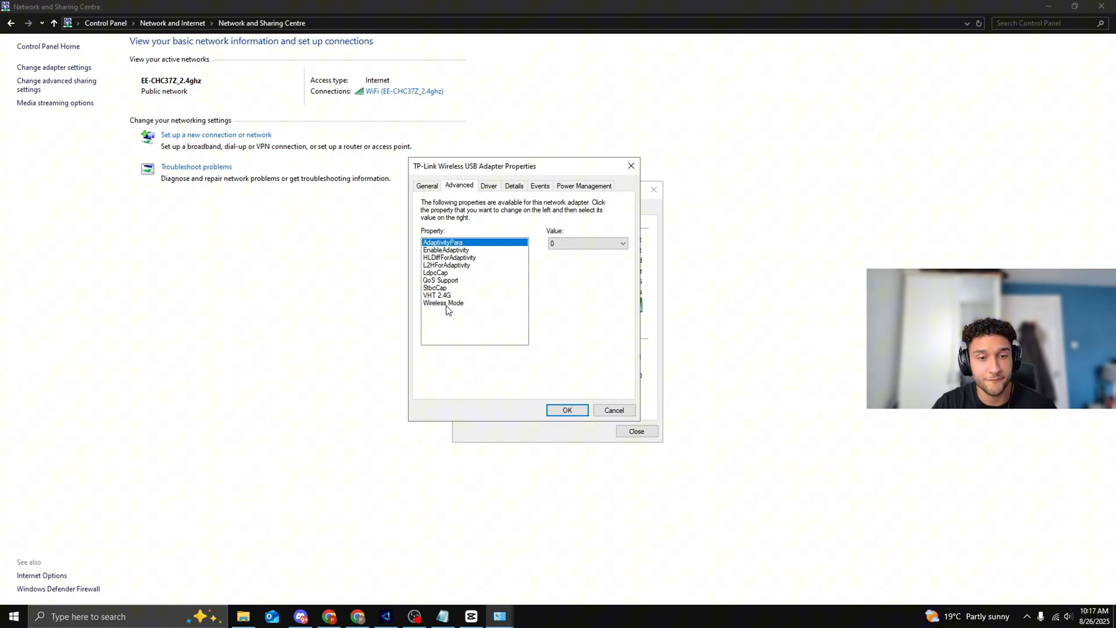
pyautogui.click(443, 302)
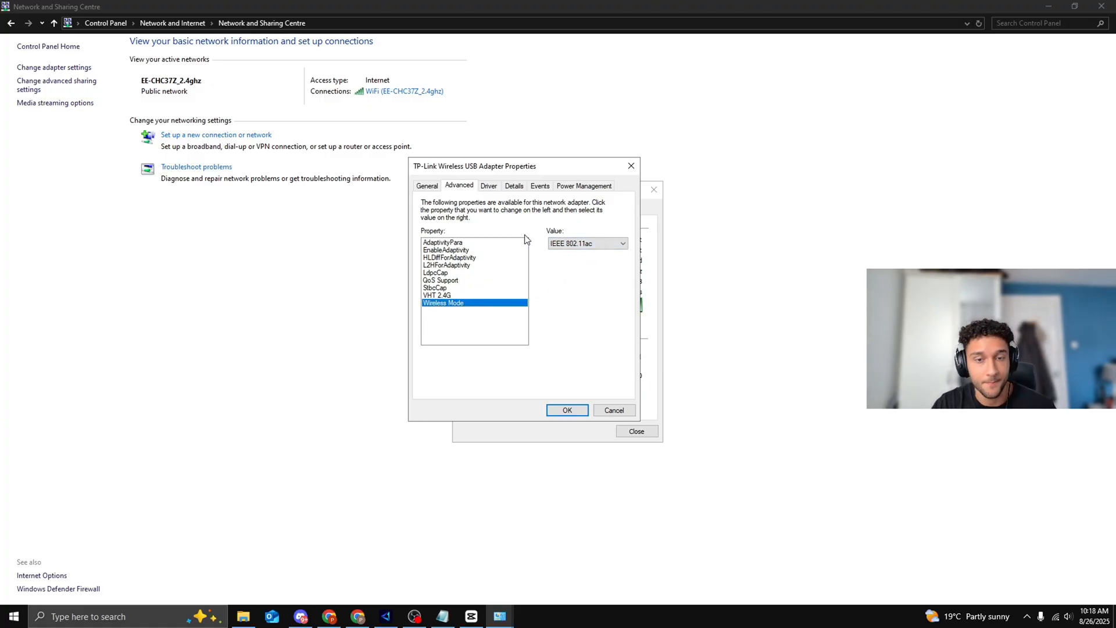
pyautogui.click(622, 243)
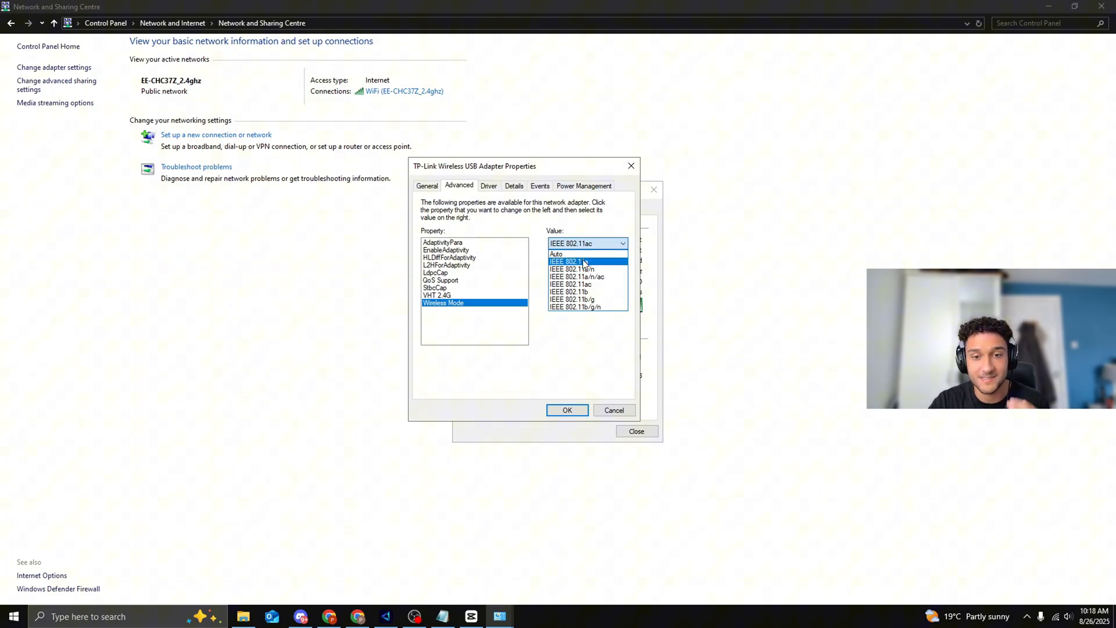
pyautogui.moveTo(587, 254)
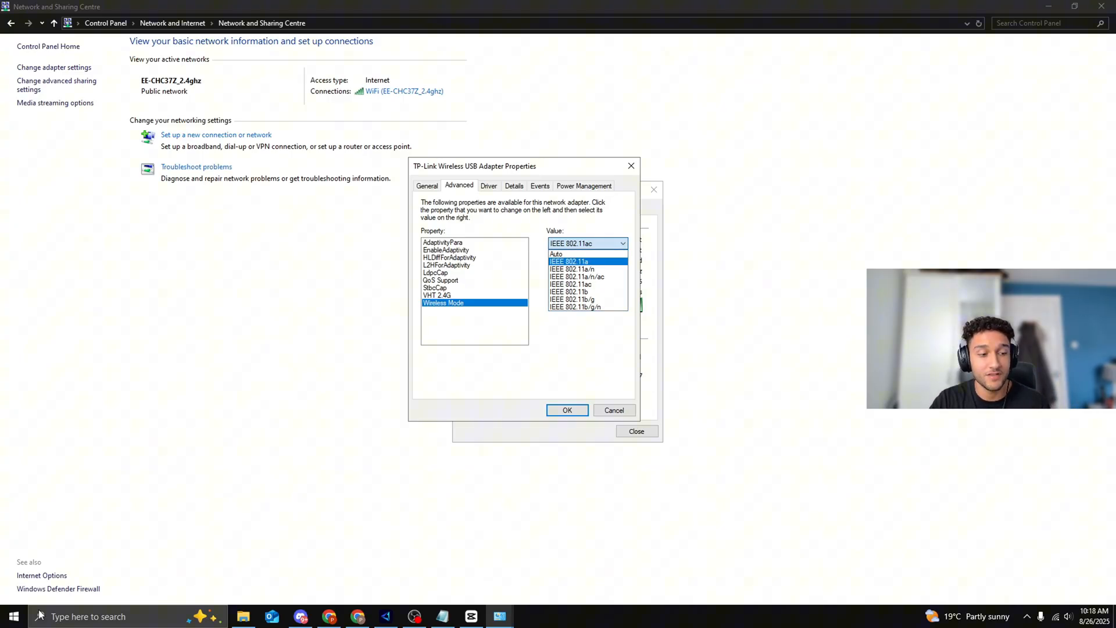
# Search Settings for 'wifi' and check the network's properties show the 5 GHz band
pyautogui.click(12, 616)
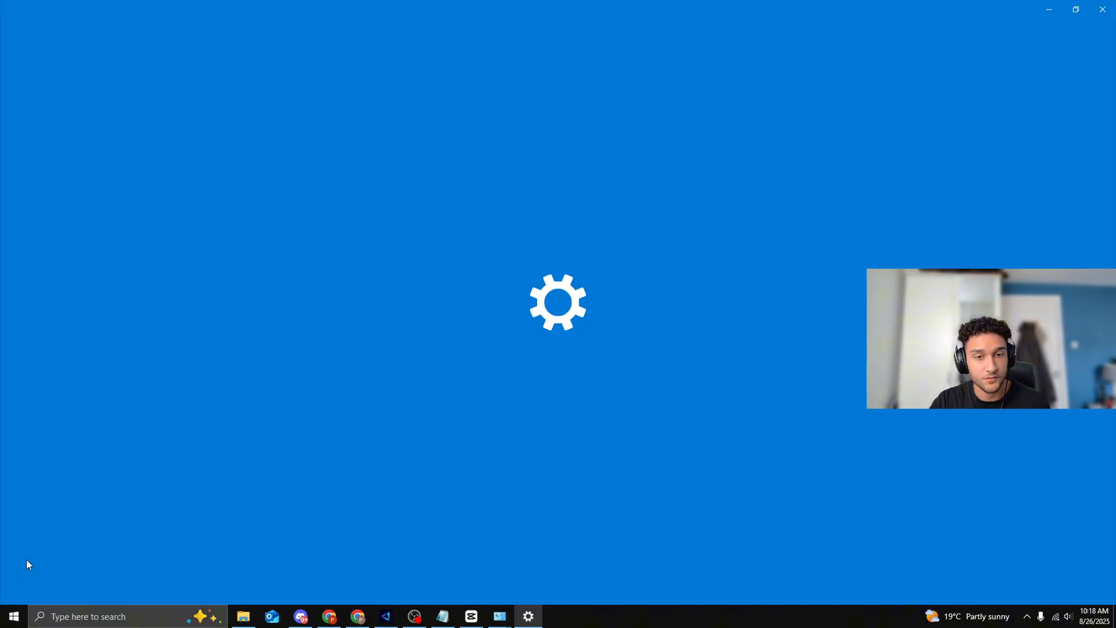
pyautogui.write('wifi')
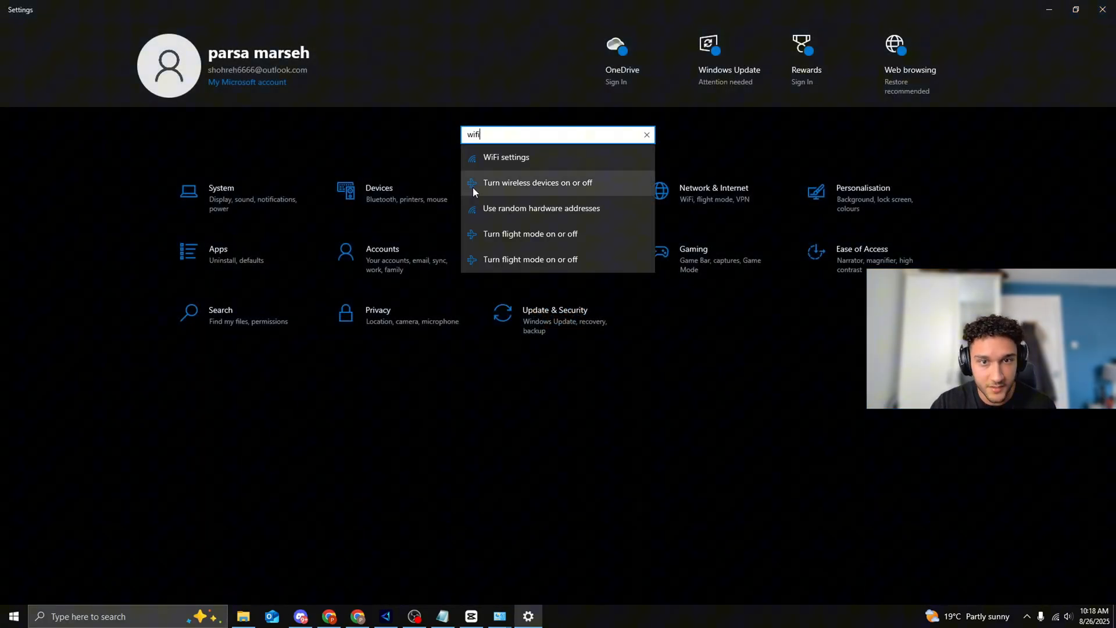
pyautogui.click(506, 157)
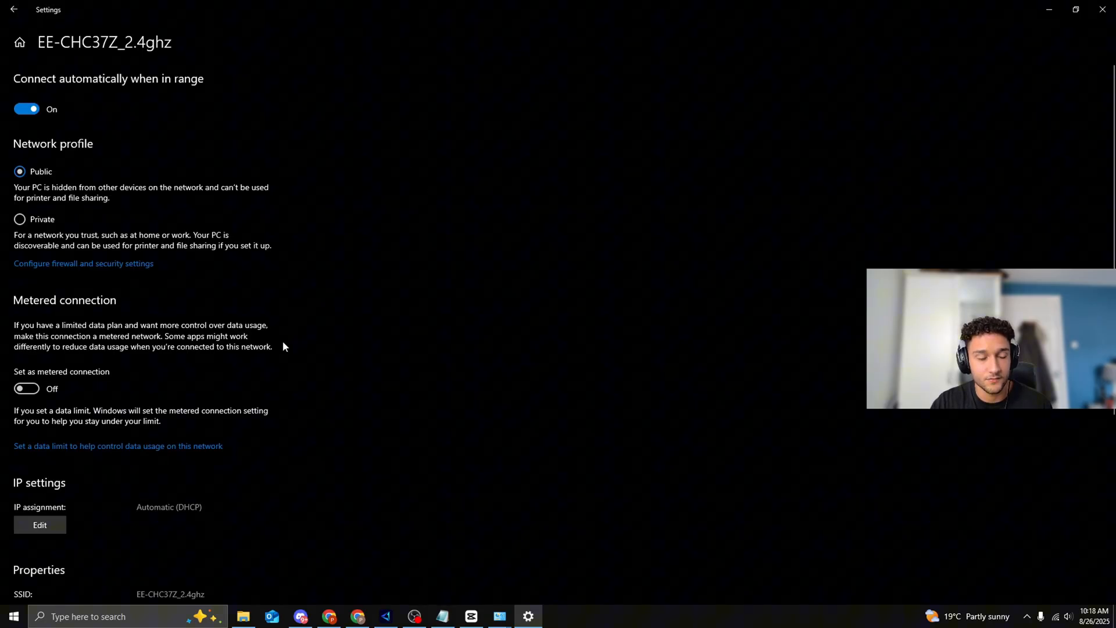
pyautogui.scroll(-3)
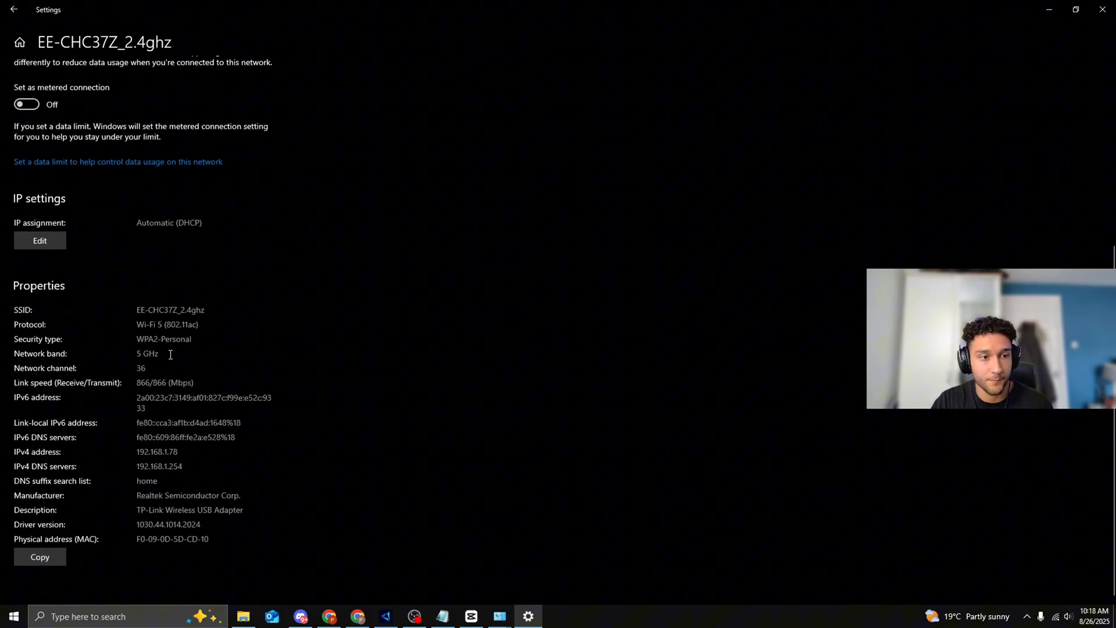
pyautogui.doubleClick(146, 353)
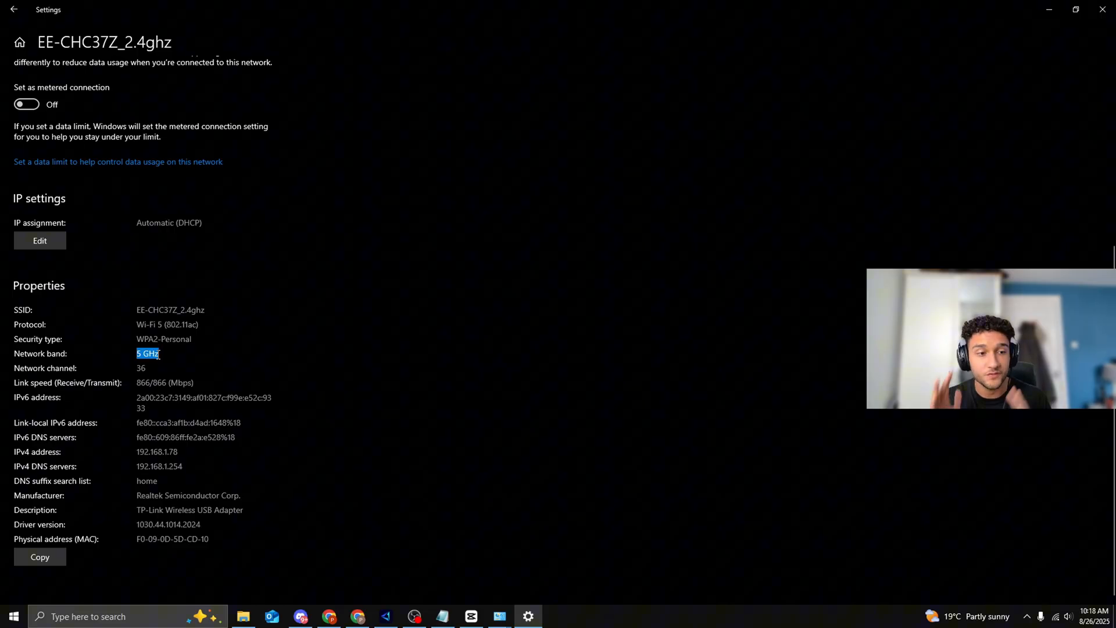
pyautogui.moveTo(309, 118)
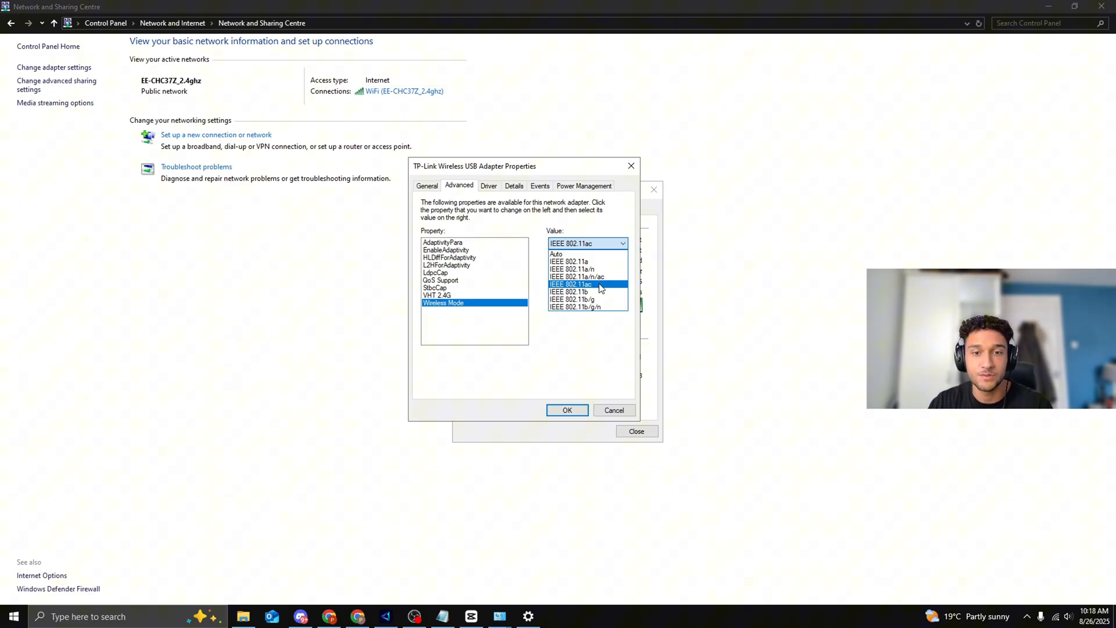
# Choose IEEE 802.11ac as the Wireless Mode and nudge the adapter dialog aside
pyautogui.click(569, 284)
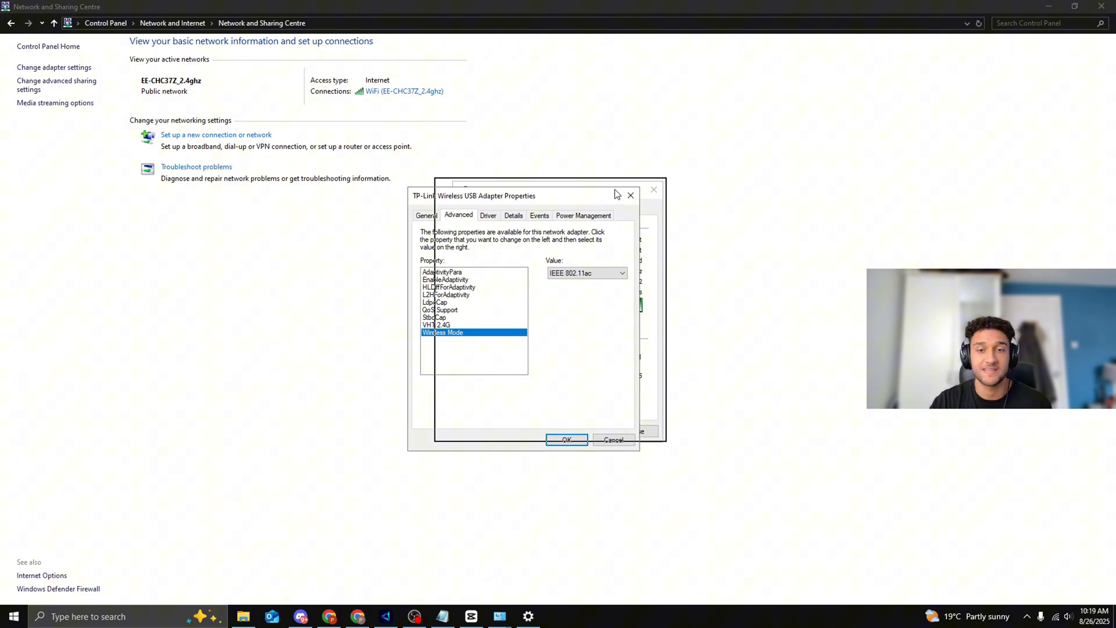
pyautogui.moveTo(487, 195); pyautogui.dragTo(508, 198)
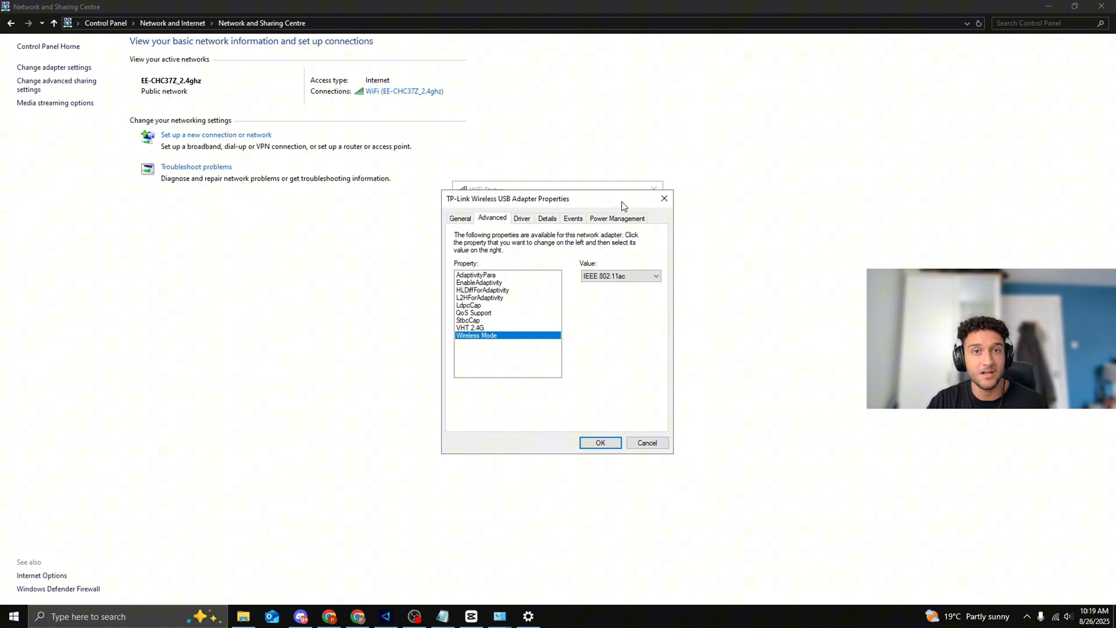
pyautogui.moveTo(634, 225)
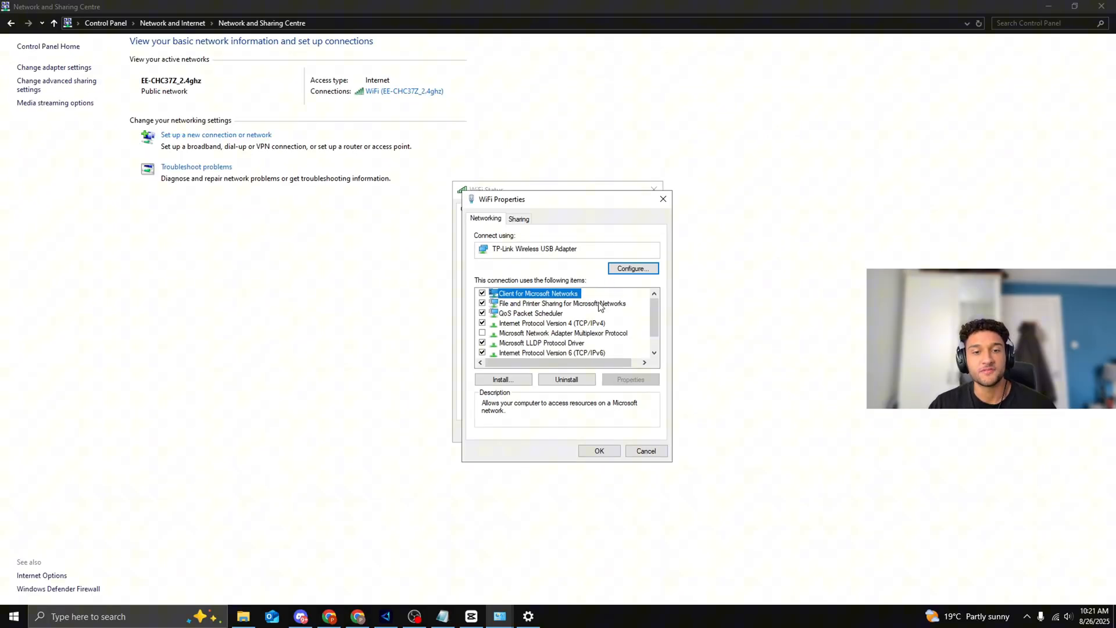
pyautogui.moveTo(538, 338)
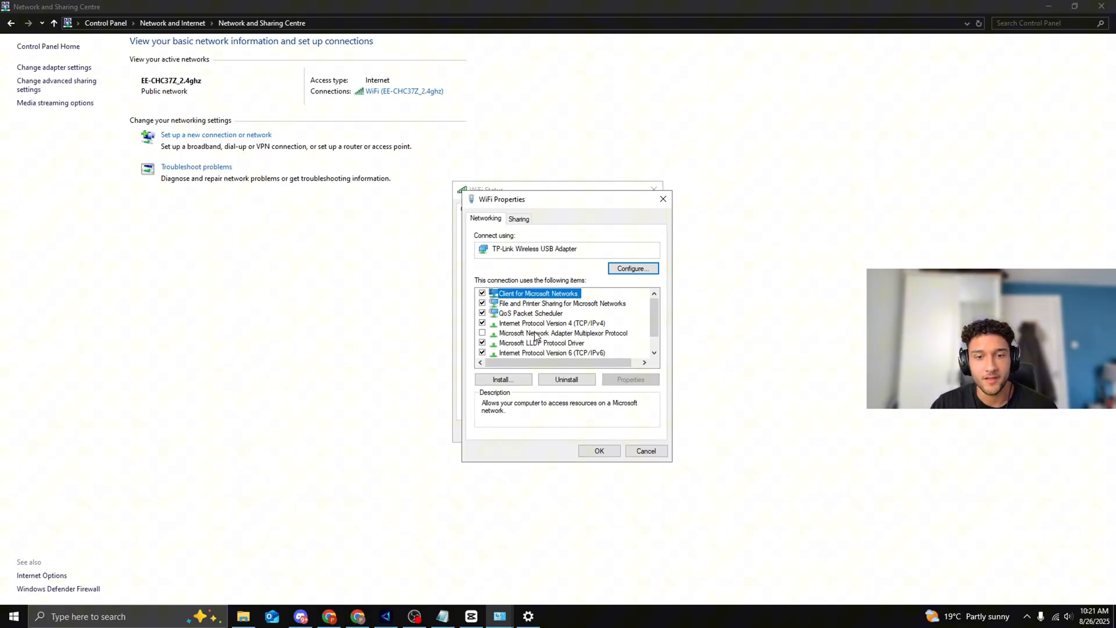
# Select Internet Protocol Version 4 (TCP/IPv4) in the Wi-Fi connection's items list
pyautogui.click(563, 333)
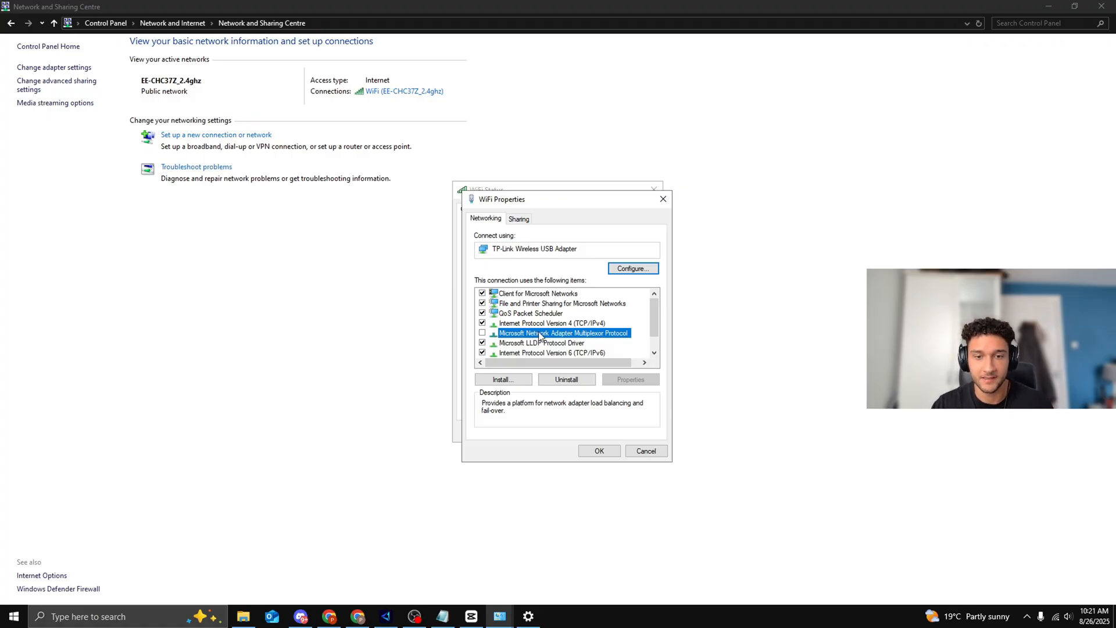
pyautogui.click(551, 324)
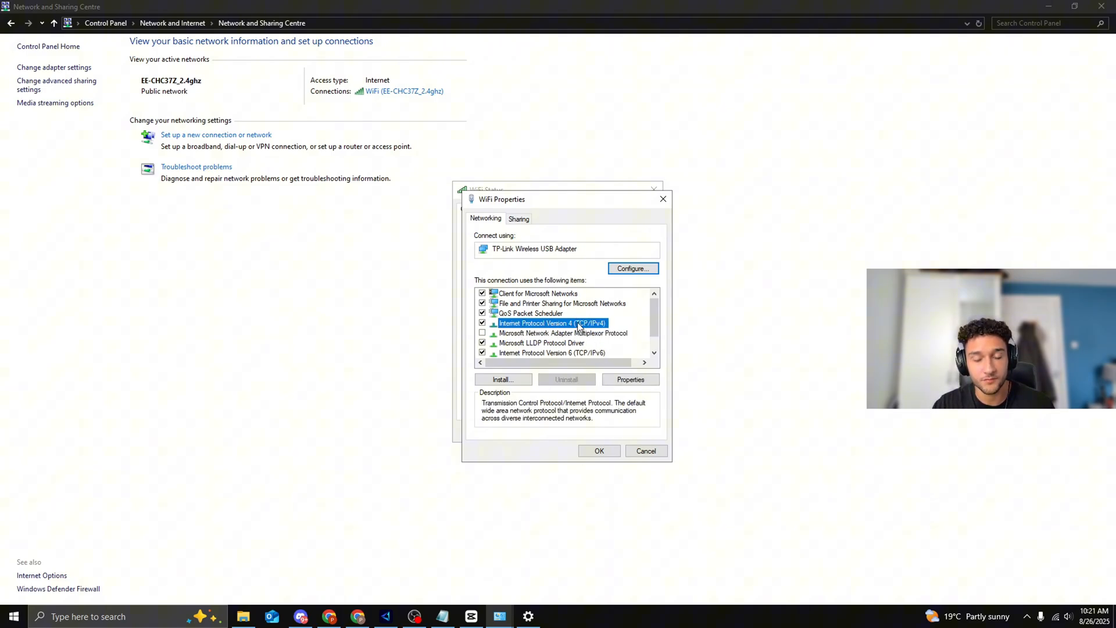
# Enter manual IPv4 DNS servers 1.1.1.1 and 1.0.0.1 and apply them
pyautogui.click(631, 379)
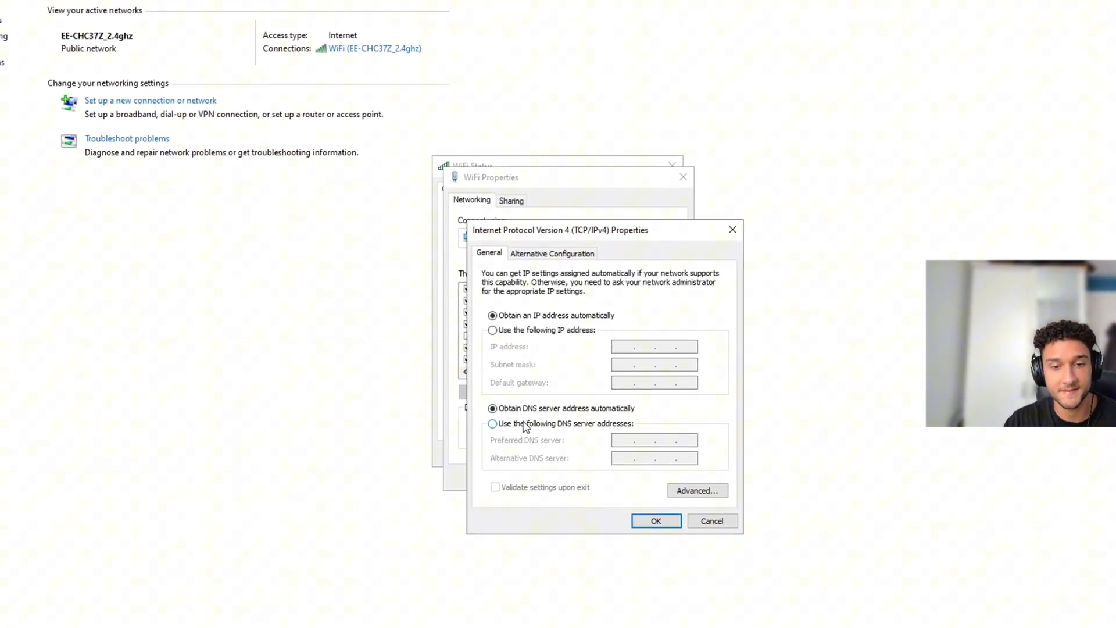
pyautogui.click(492, 424)
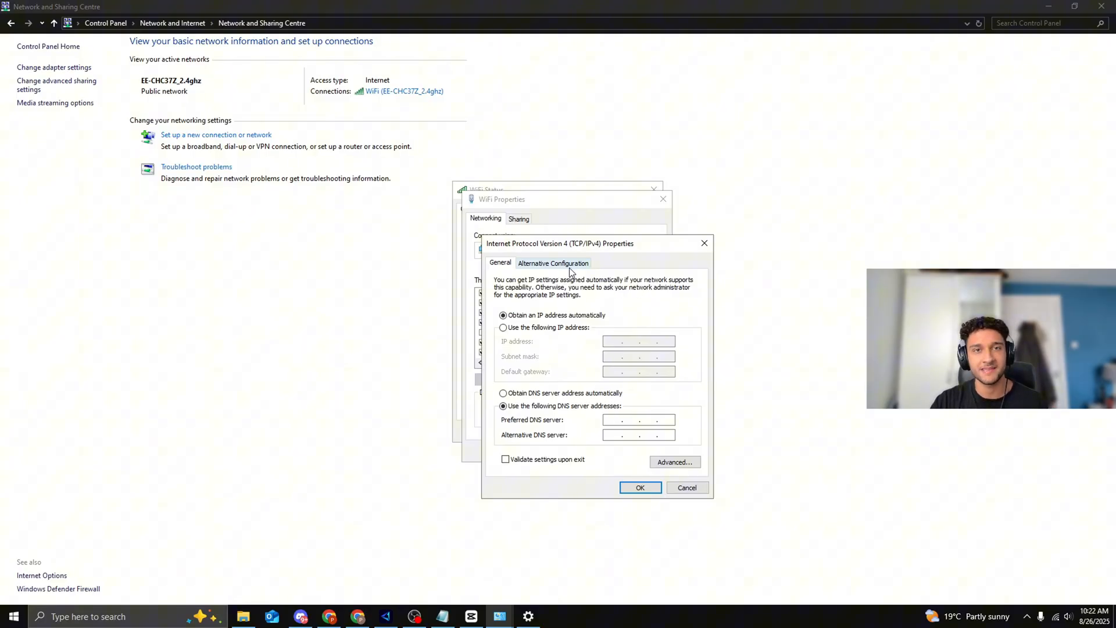
pyautogui.click(638, 420)
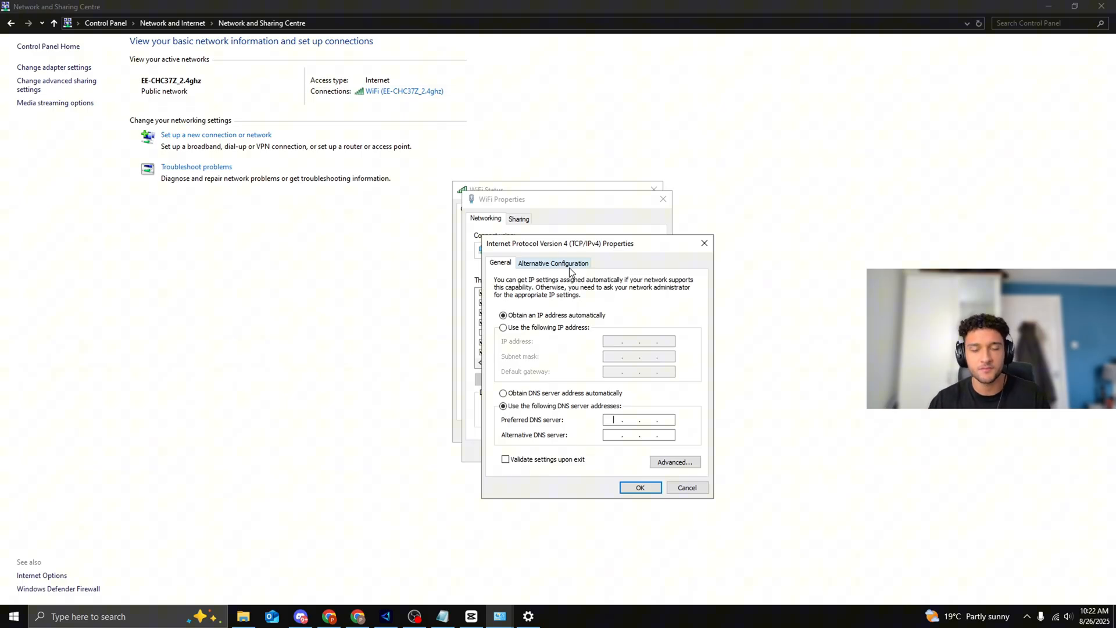
pyautogui.moveTo(591, 427)
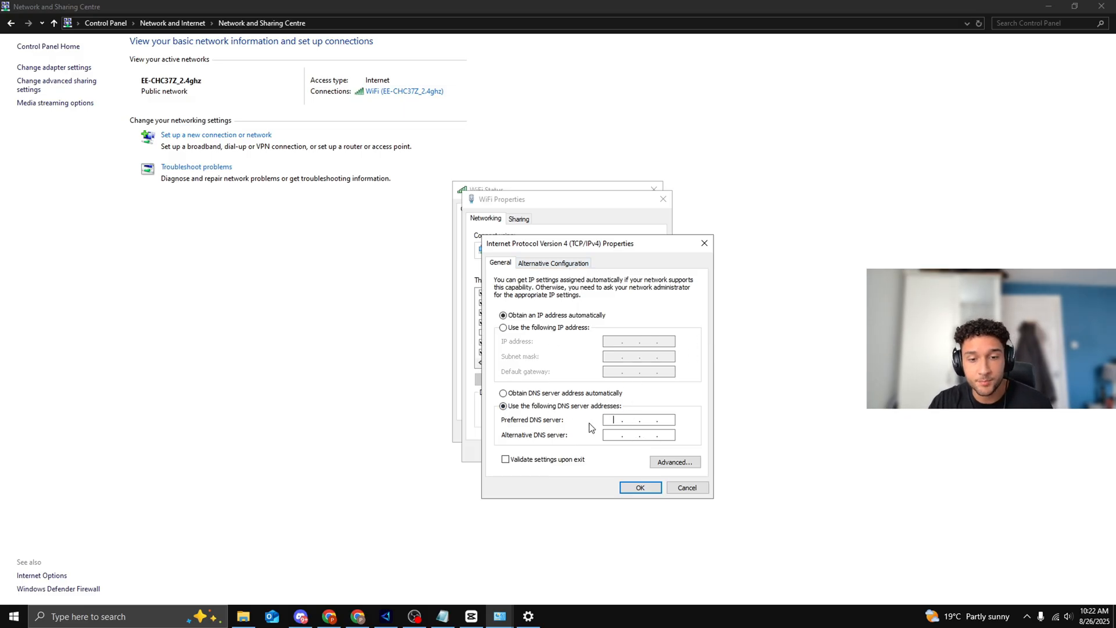
pyautogui.write('1.1..')
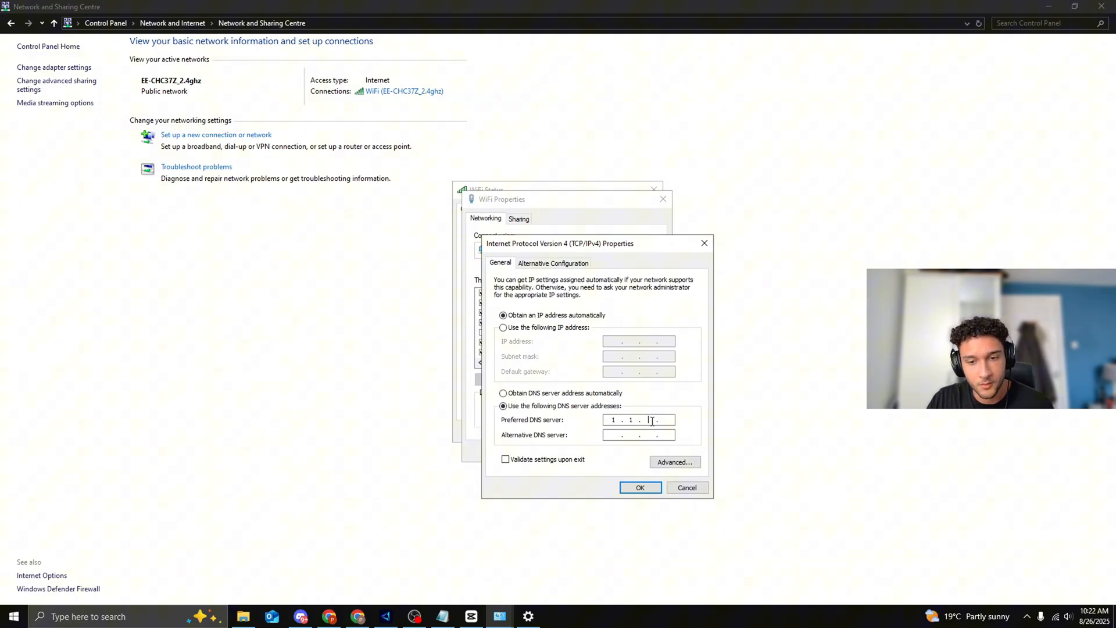
pyautogui.write('1')
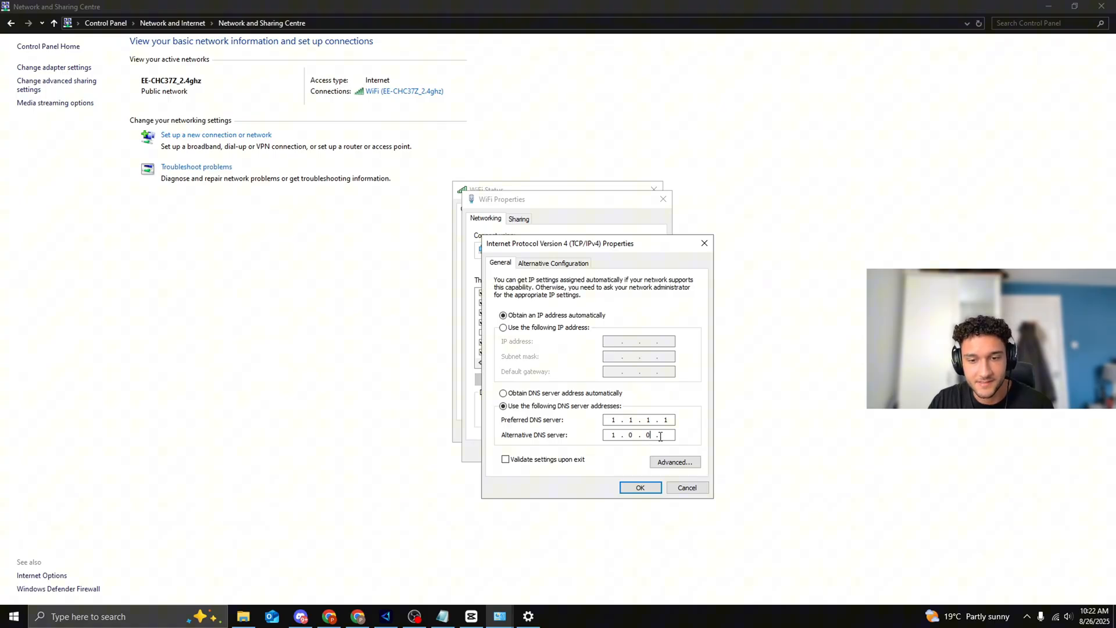
pyautogui.write('1')
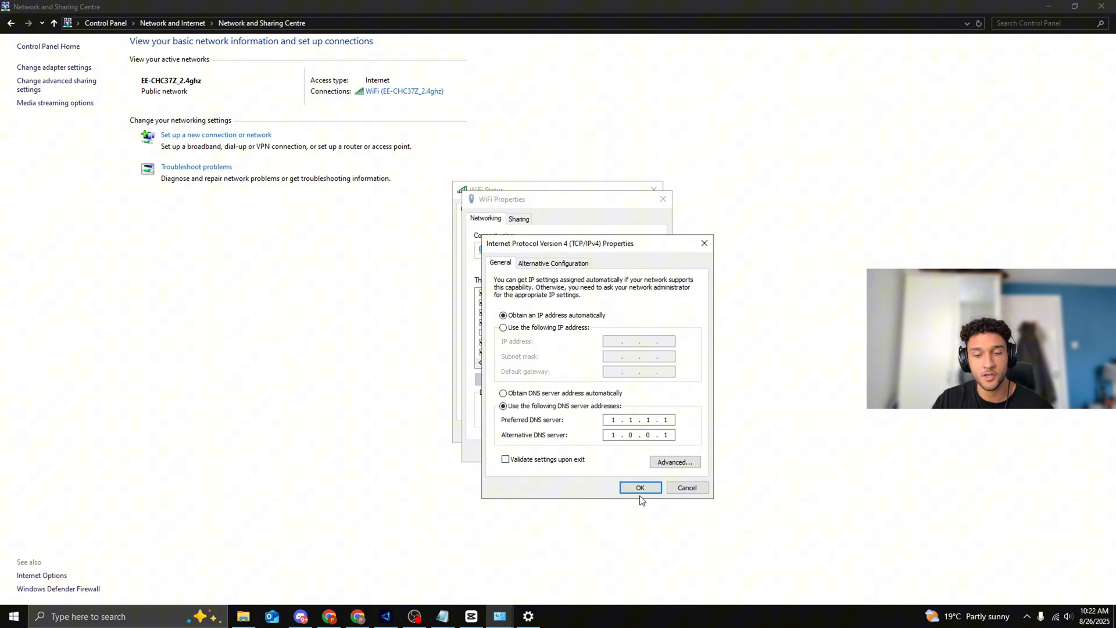
pyautogui.click(640, 487)
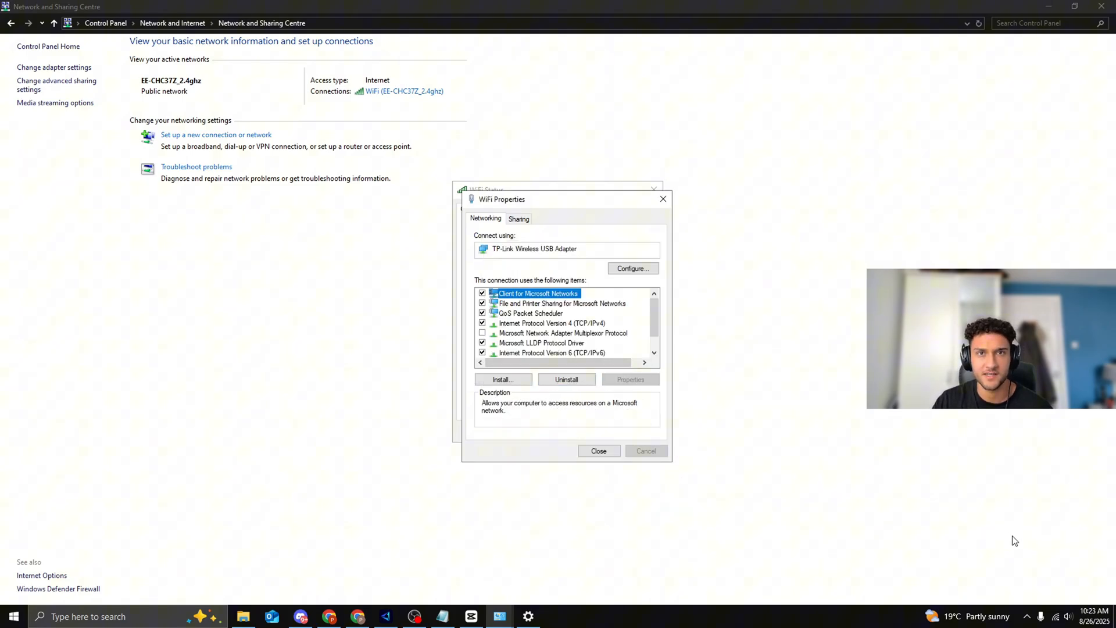
pyautogui.moveTo(659, 347)
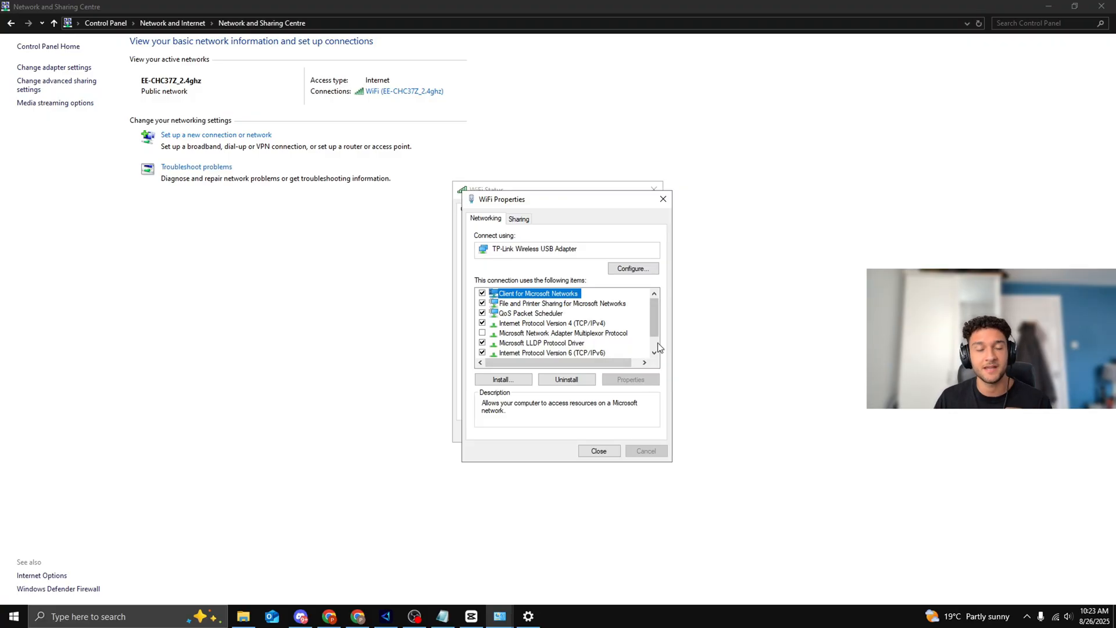
# Recheck the IPv4 entry and close the Wi-Fi connection properties
pyautogui.click(552, 322)
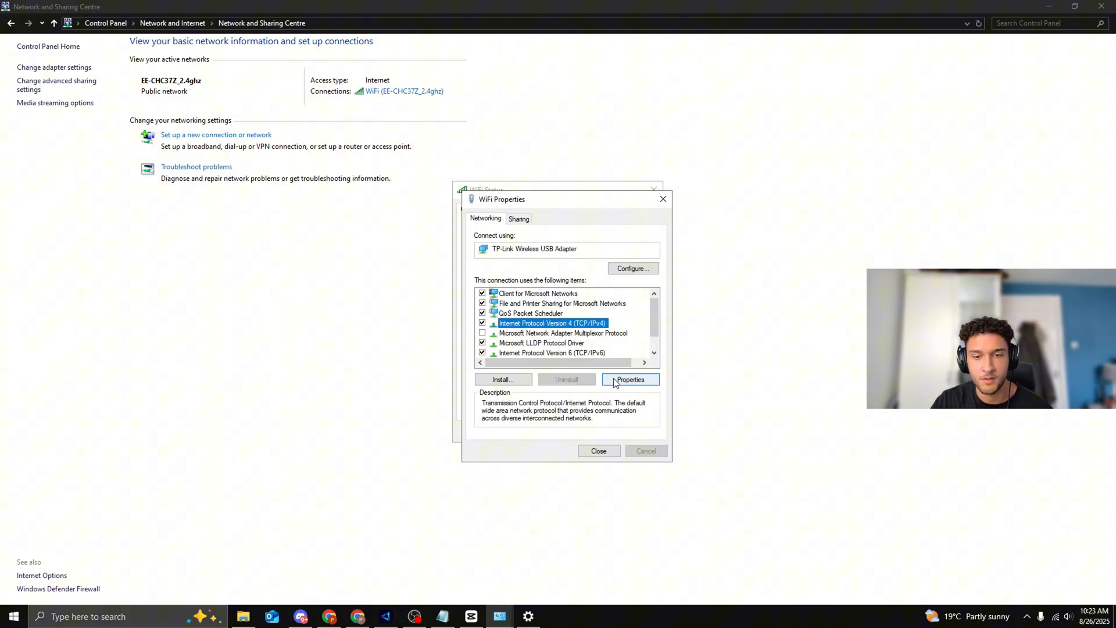
pyautogui.click(629, 379)
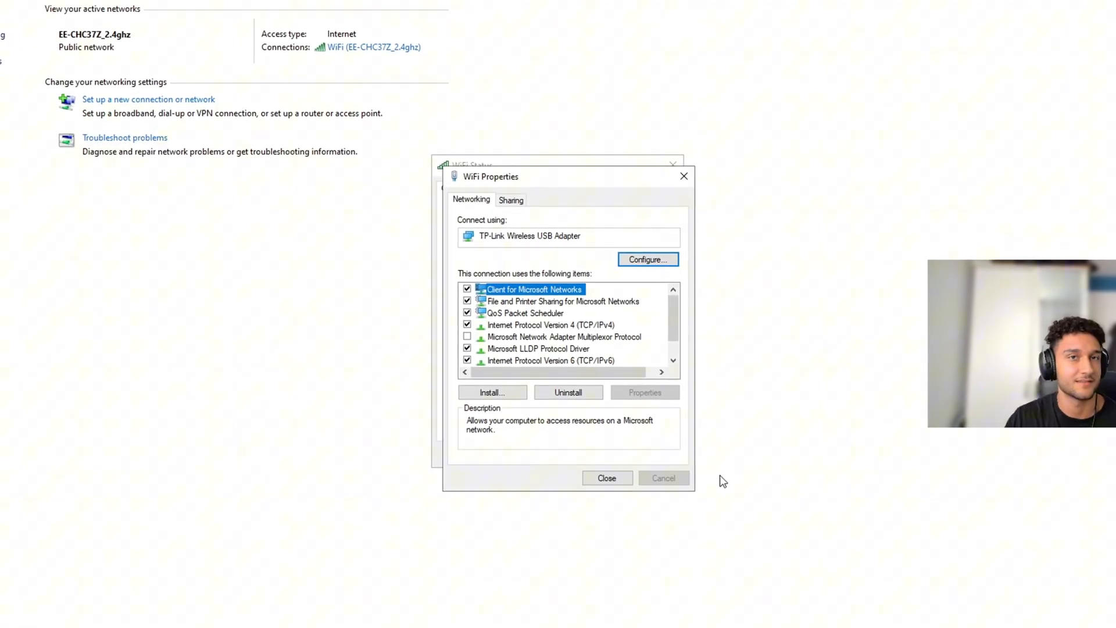
pyautogui.click(607, 478)
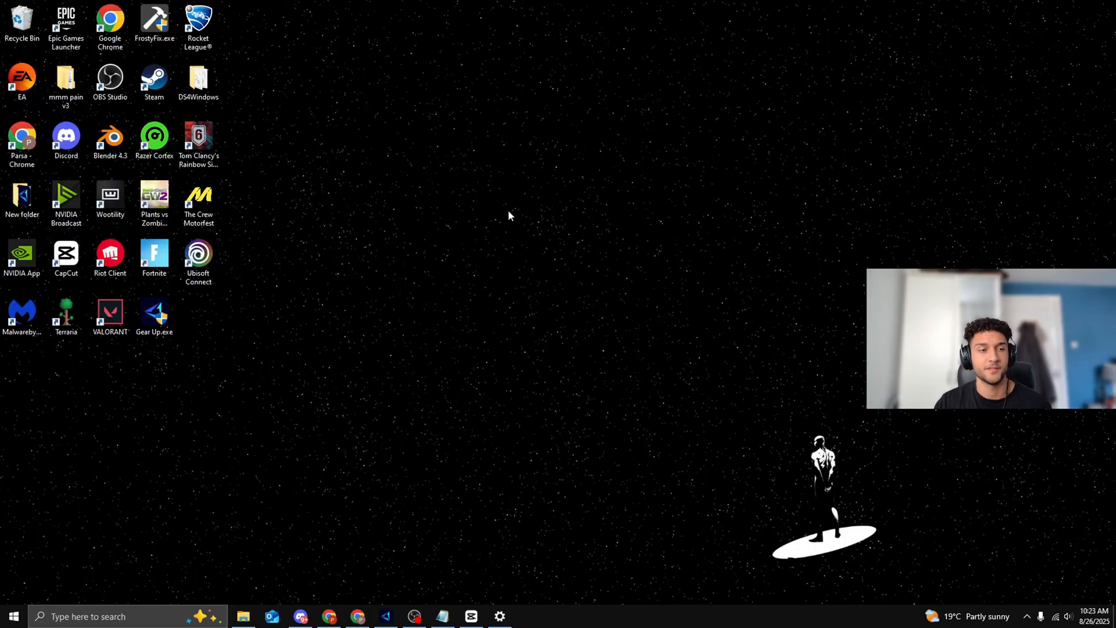
pyautogui.moveTo(195, 354)
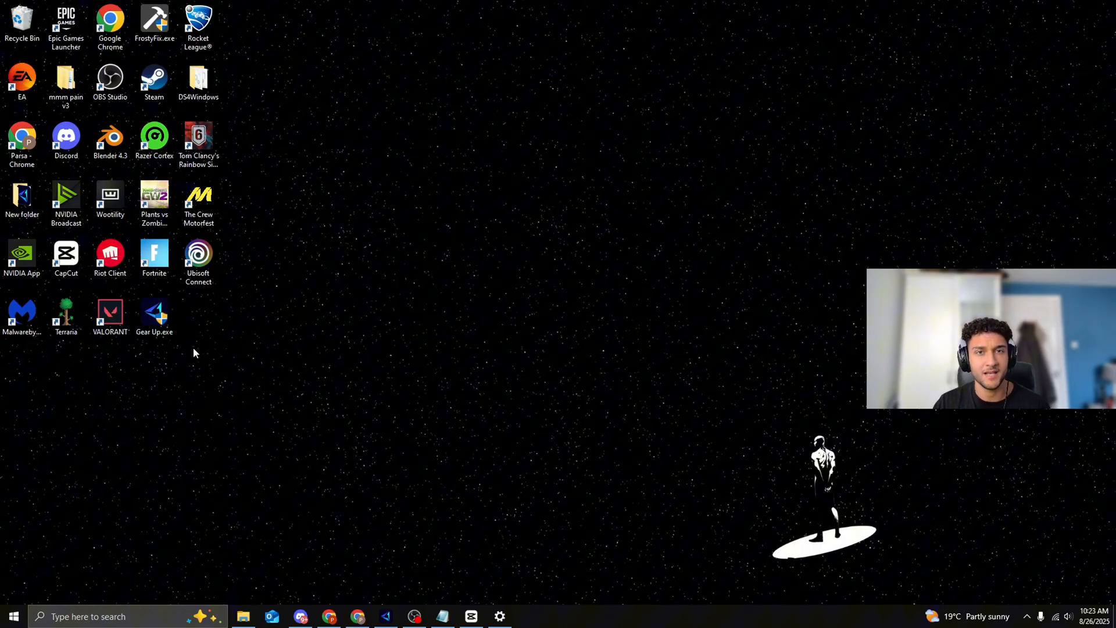
pyautogui.moveTo(178, 312)
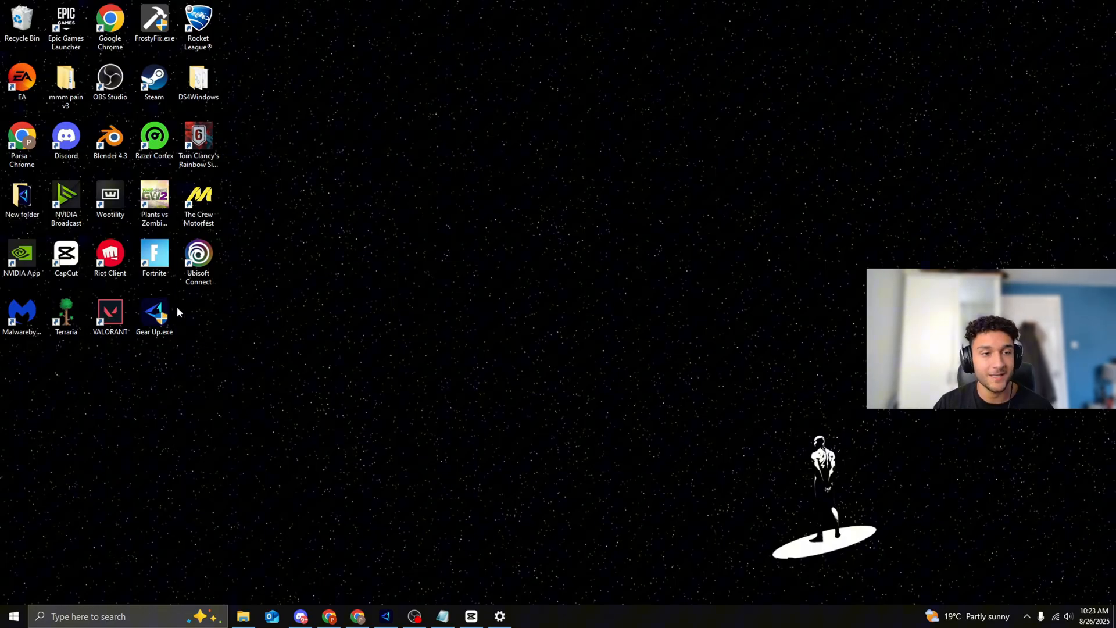
pyautogui.moveTo(219, 344)
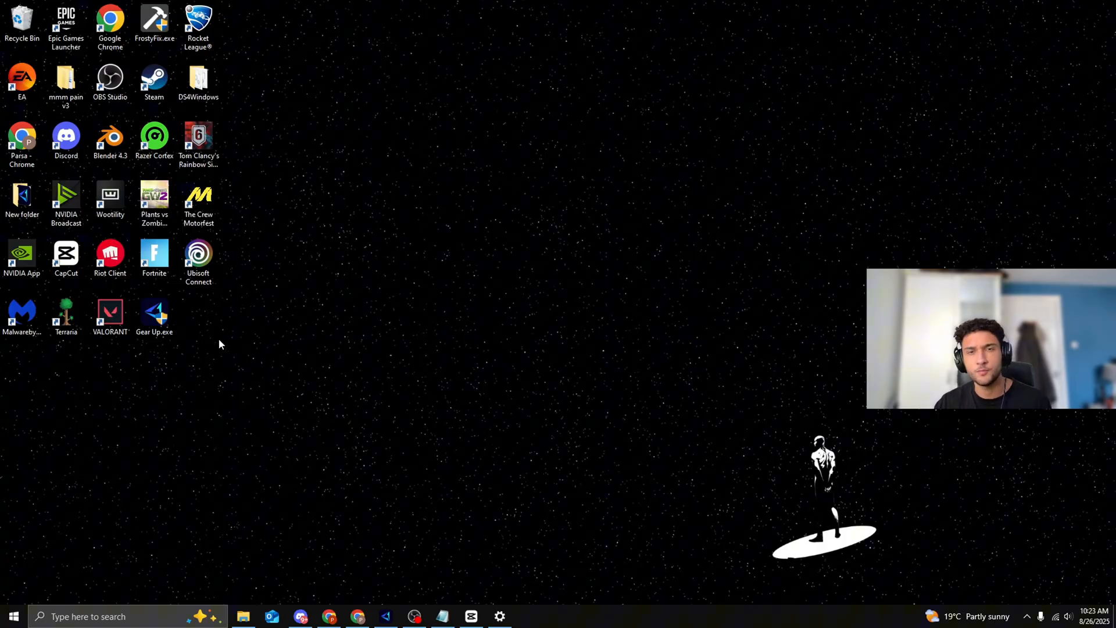
pyautogui.moveTo(338, 258)
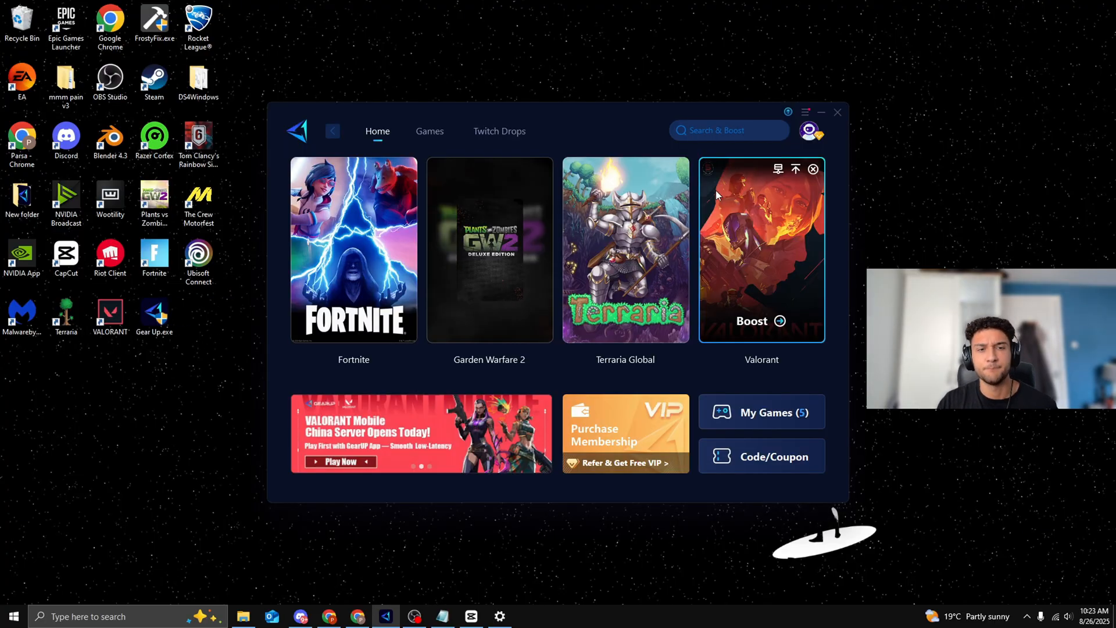
pyautogui.moveTo(748, 178)
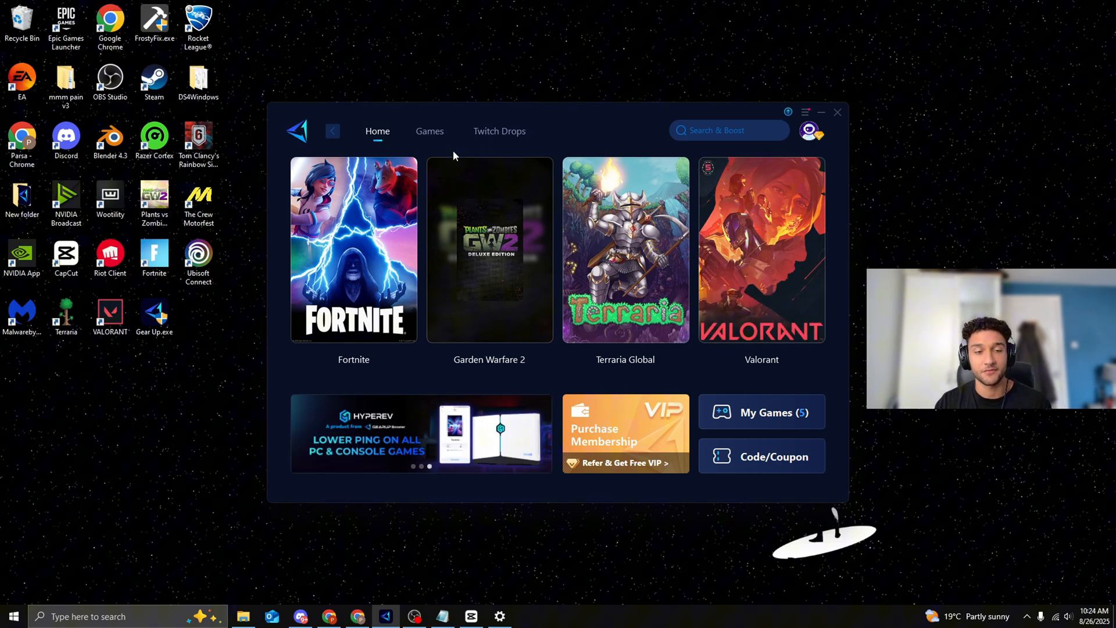
pyautogui.moveTo(427, 218)
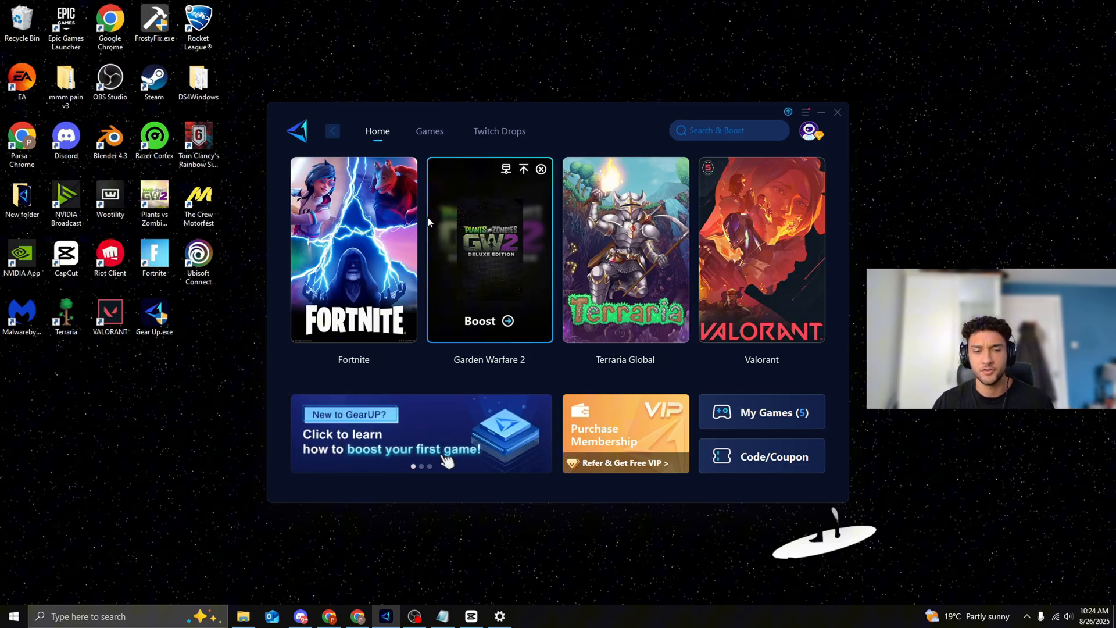
# Browse GearUP Booster's Games catalogue, scrolling through the supported titles
pyautogui.click(429, 131)
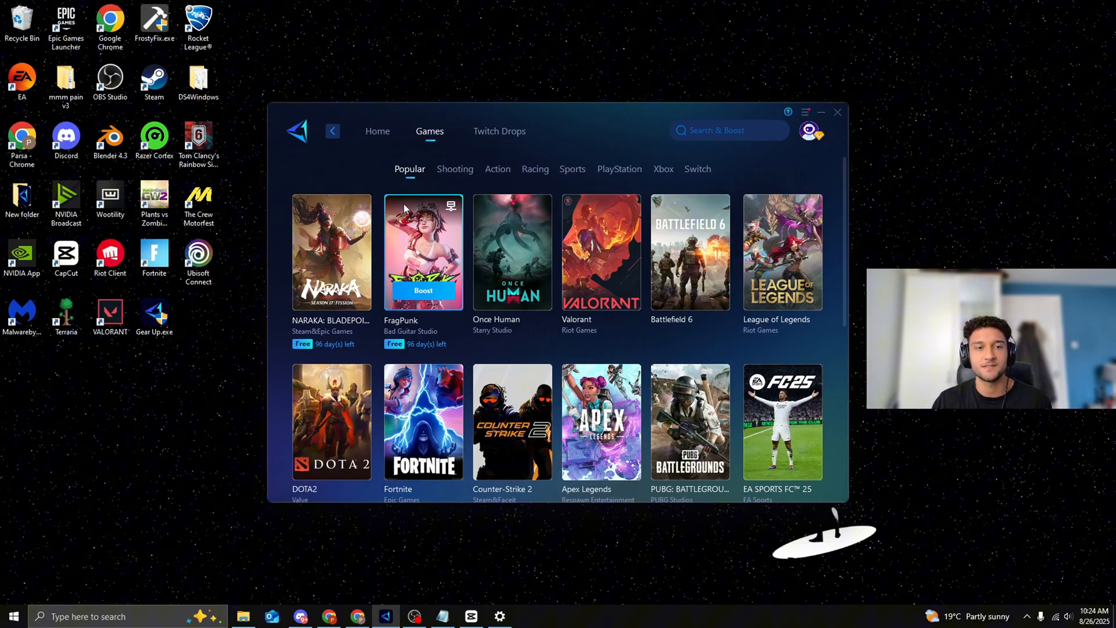
pyautogui.scroll(-3)
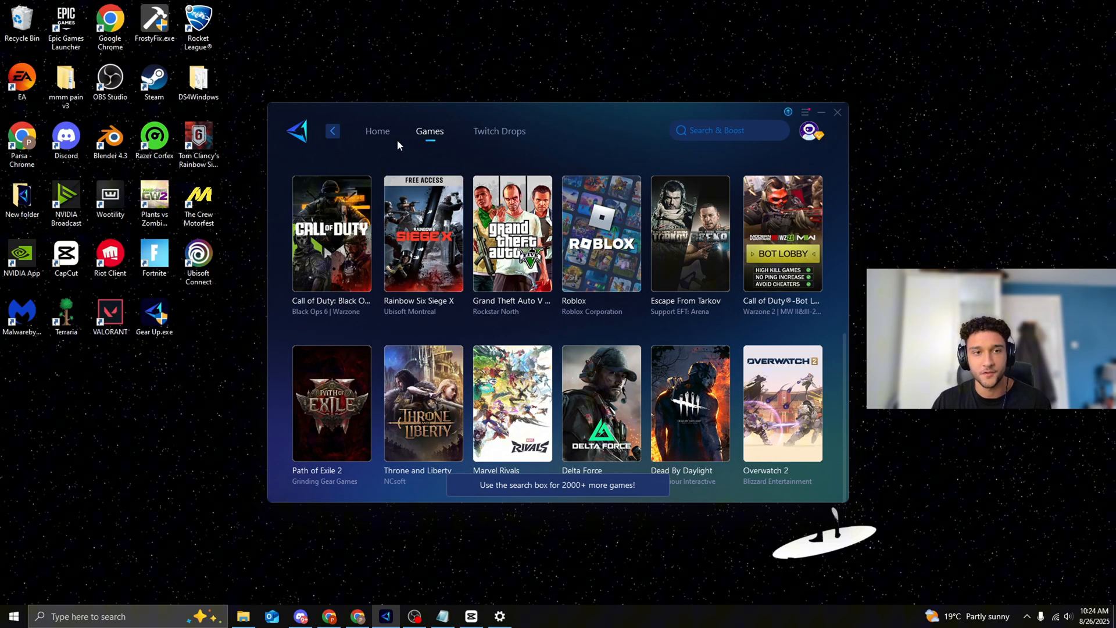
pyautogui.click(377, 132)
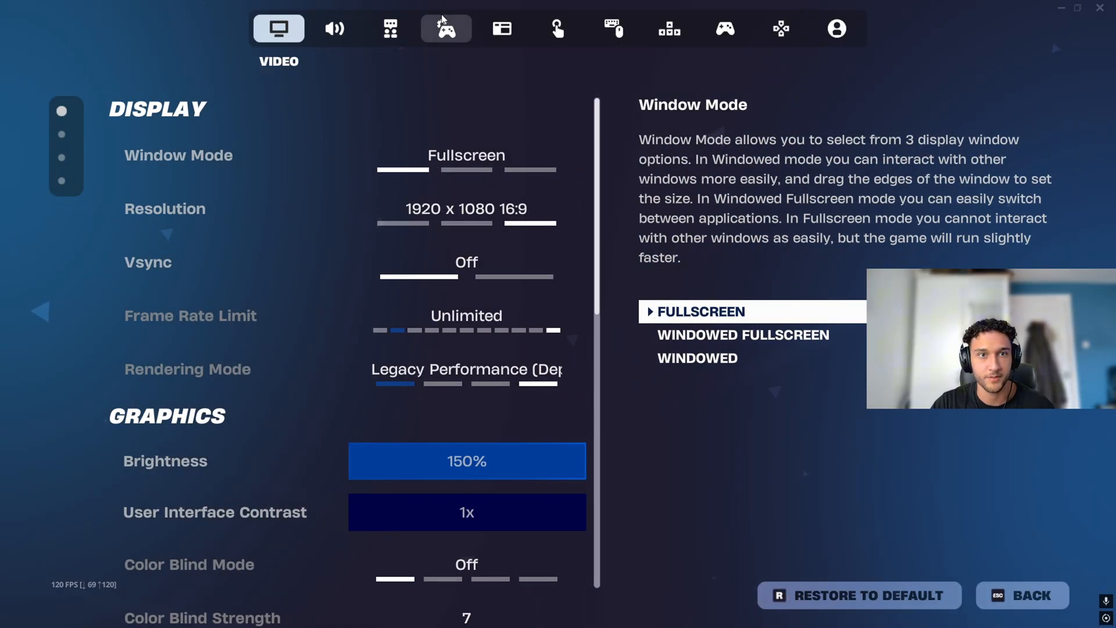
# Review Fortnite's Game settings section, then close Fortnite from the taskbar
pyautogui.click(447, 28)
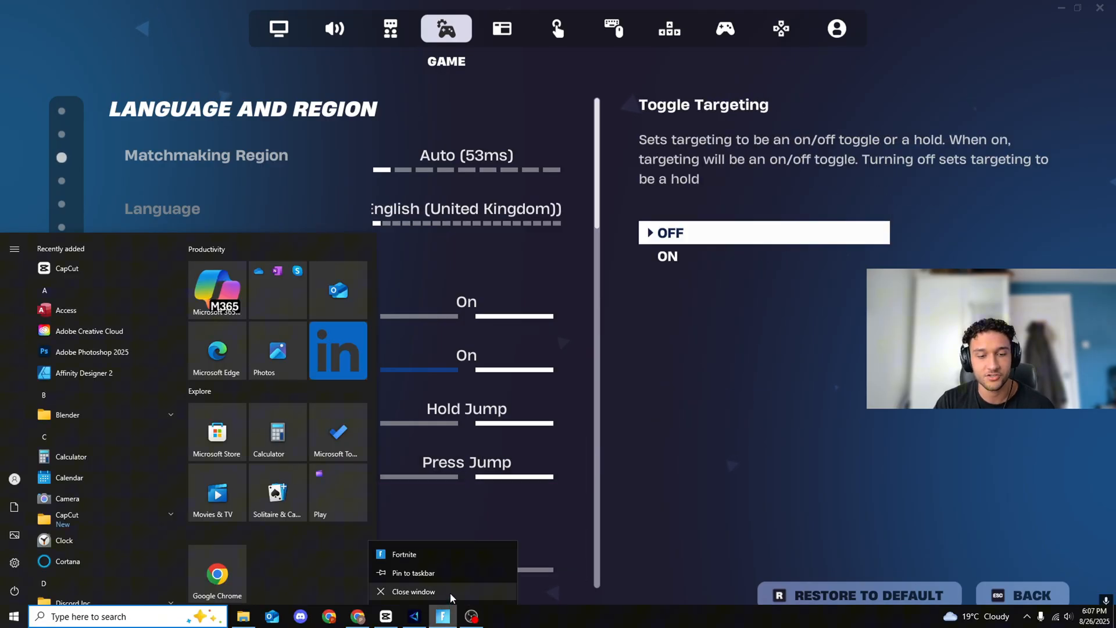
pyautogui.click(414, 592)
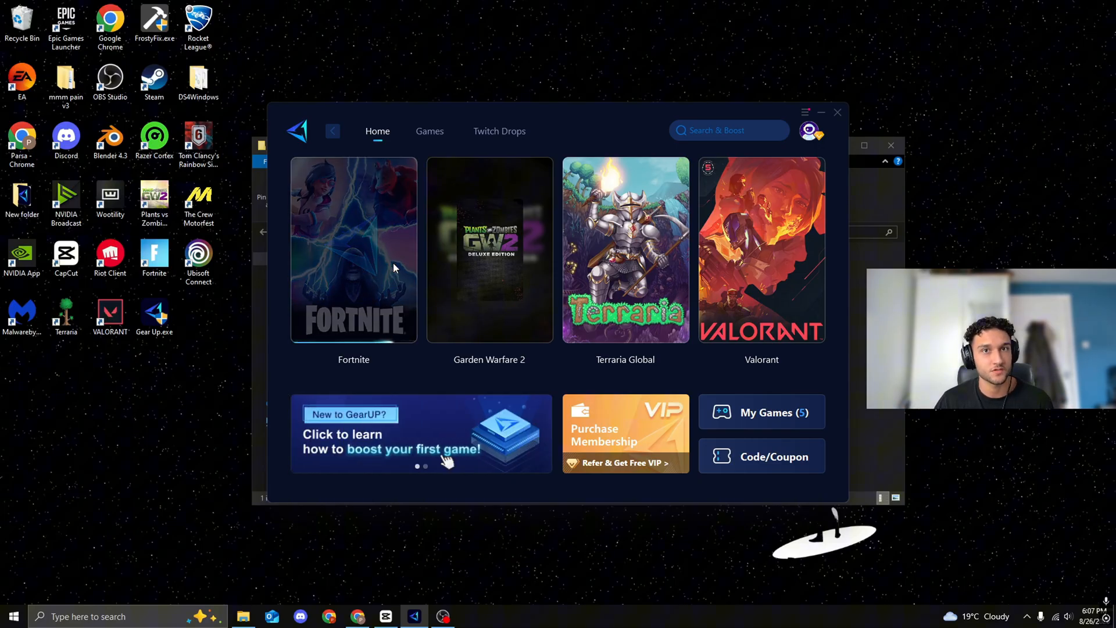
# Boost Fortnite on the Europe region, confirming the Auto node choice
pyautogui.click(354, 250)
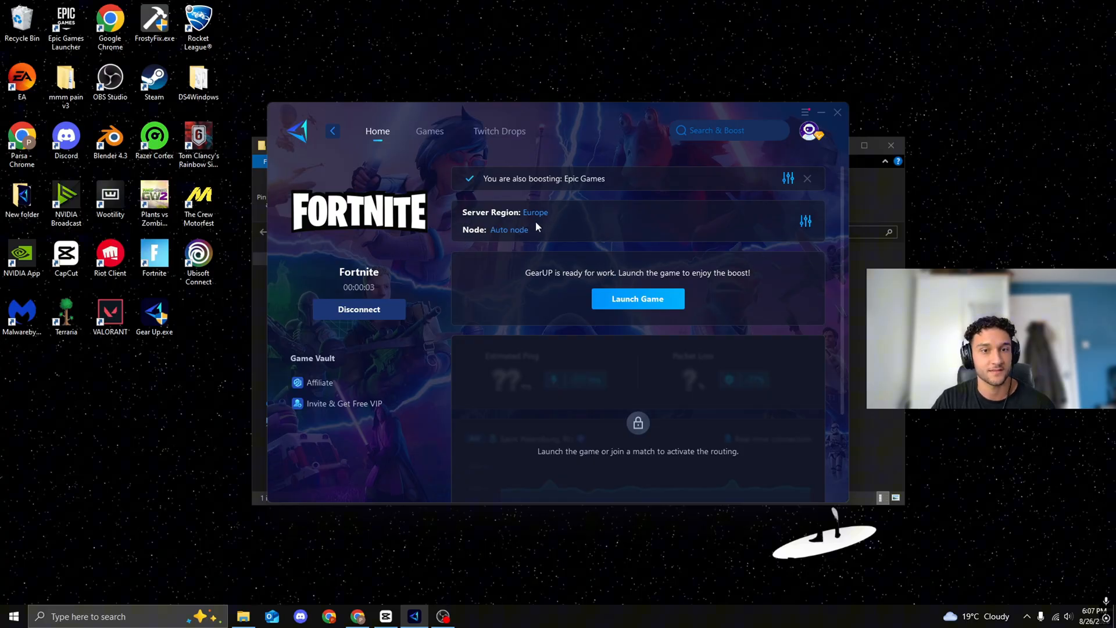
pyautogui.click(509, 229)
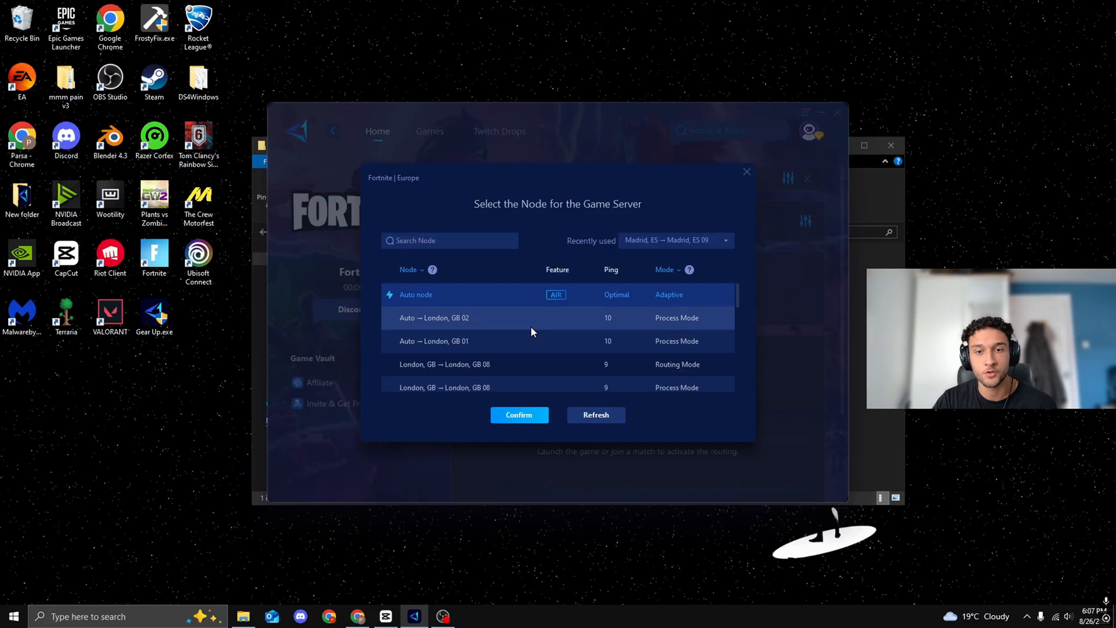
pyautogui.click(519, 414)
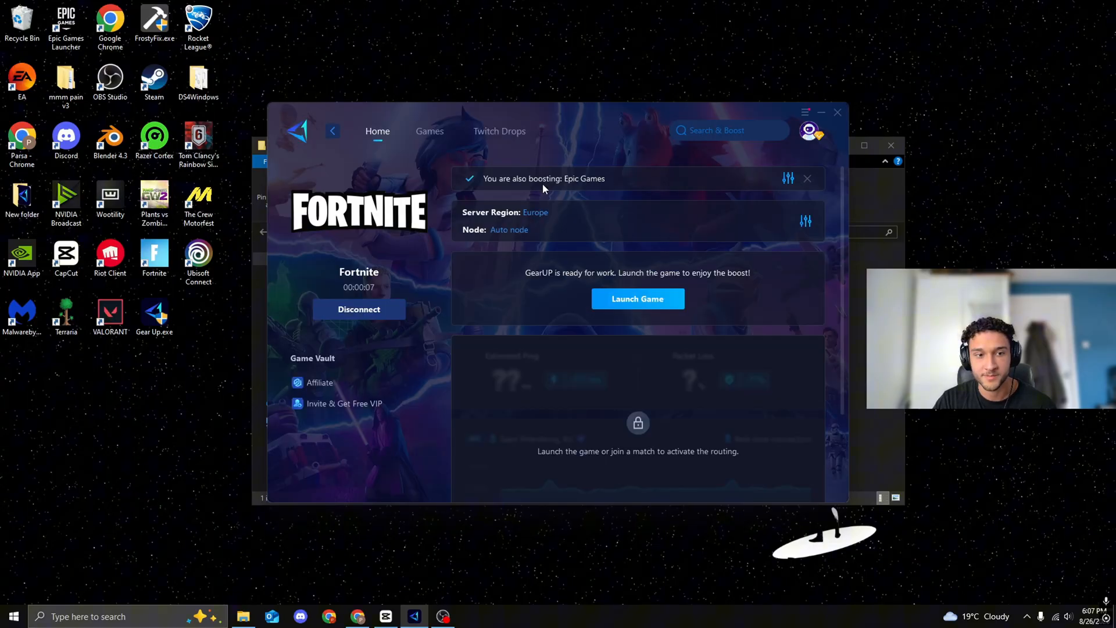
# Launch Fortnite boosted, check Matchmaking Region reads Auto at 10ms, and return to the lobby
pyautogui.click(638, 298)
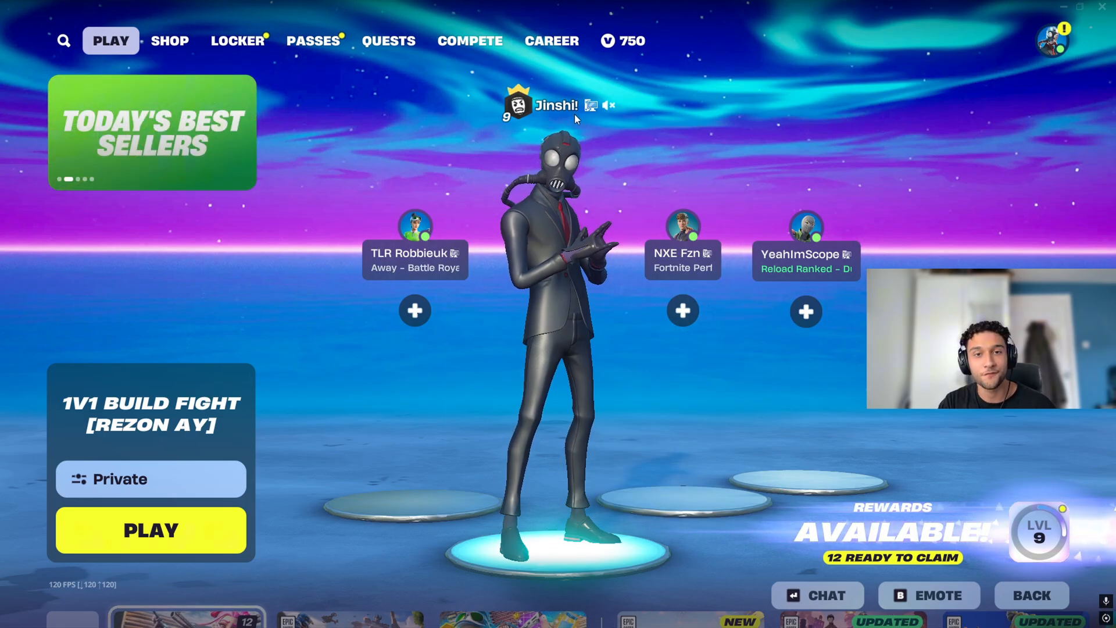
pyautogui.click(10, 616)
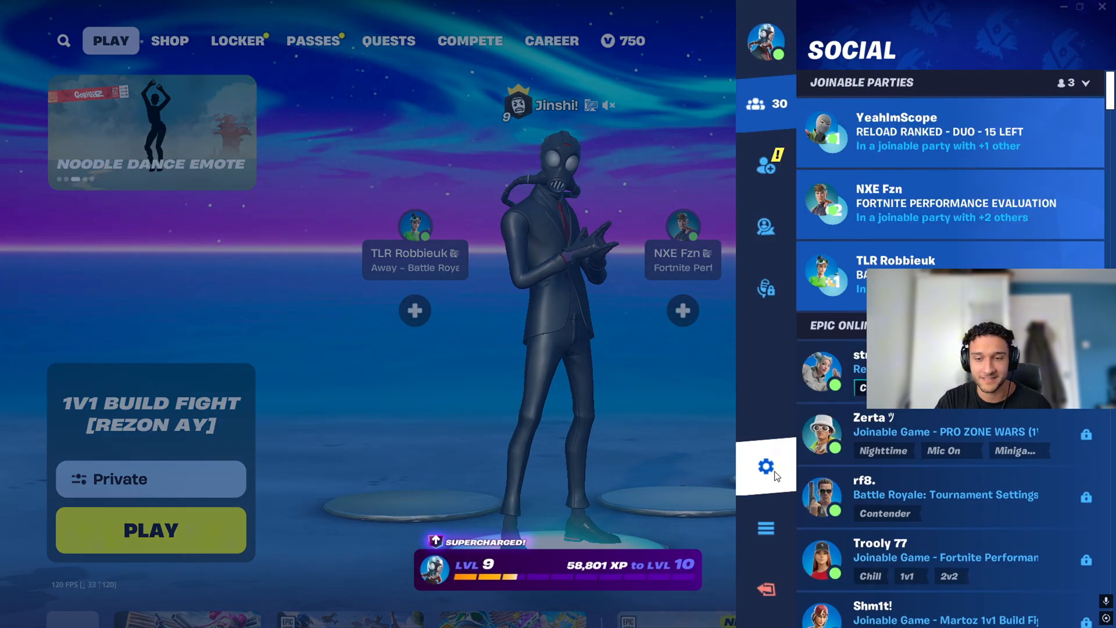
pyautogui.click(765, 465)
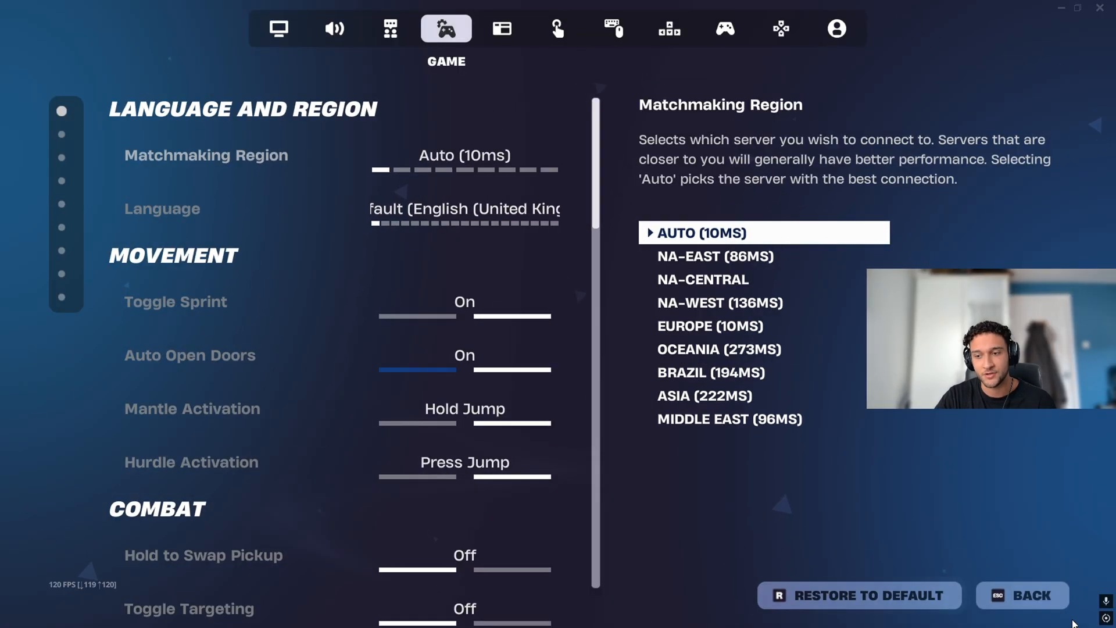
pyautogui.click(1021, 596)
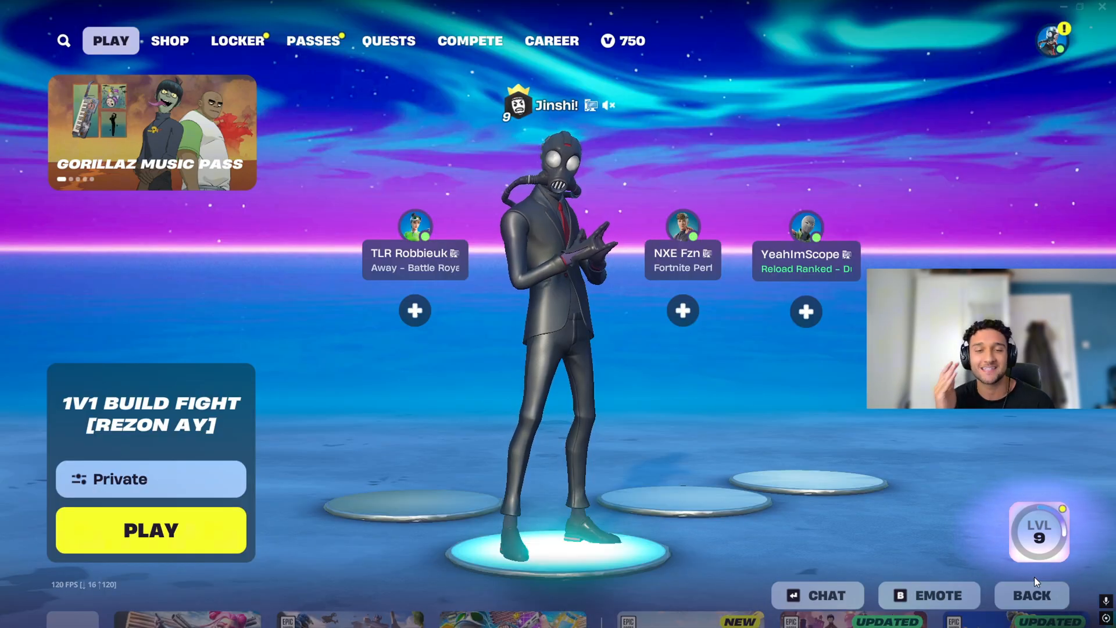
pyautogui.moveTo(1007, 569)
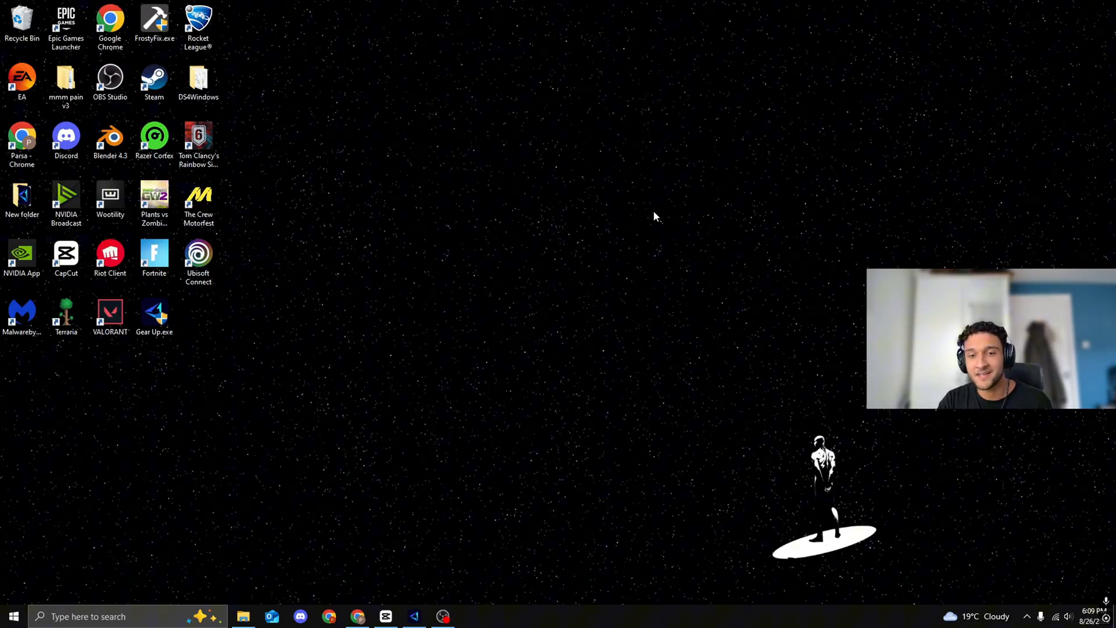
pyautogui.moveTo(556, 119)
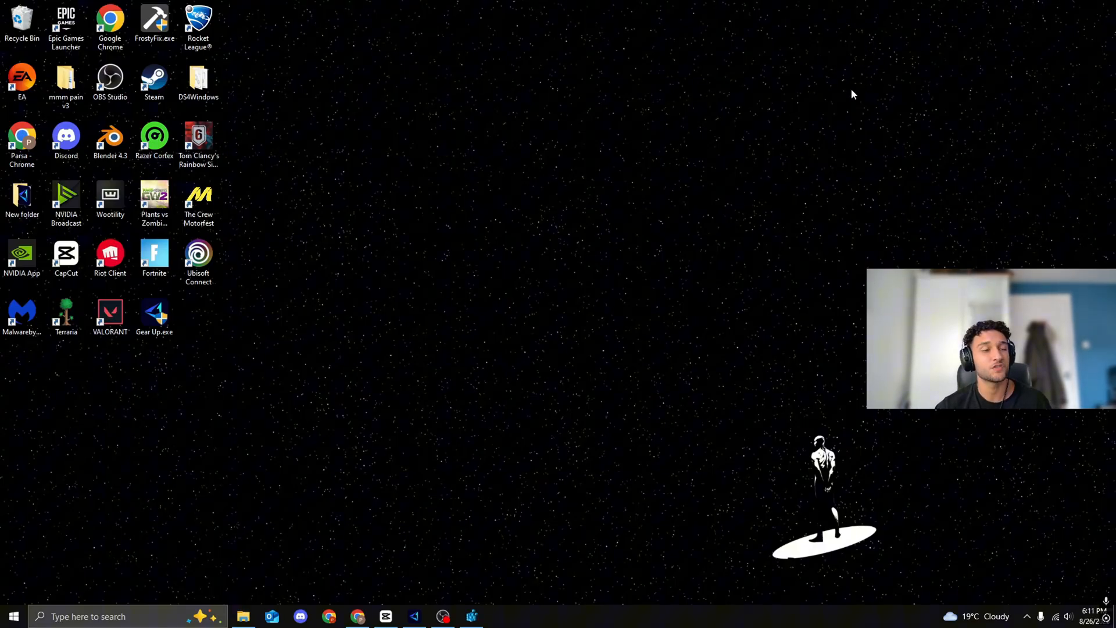
pyautogui.moveTo(720, 236)
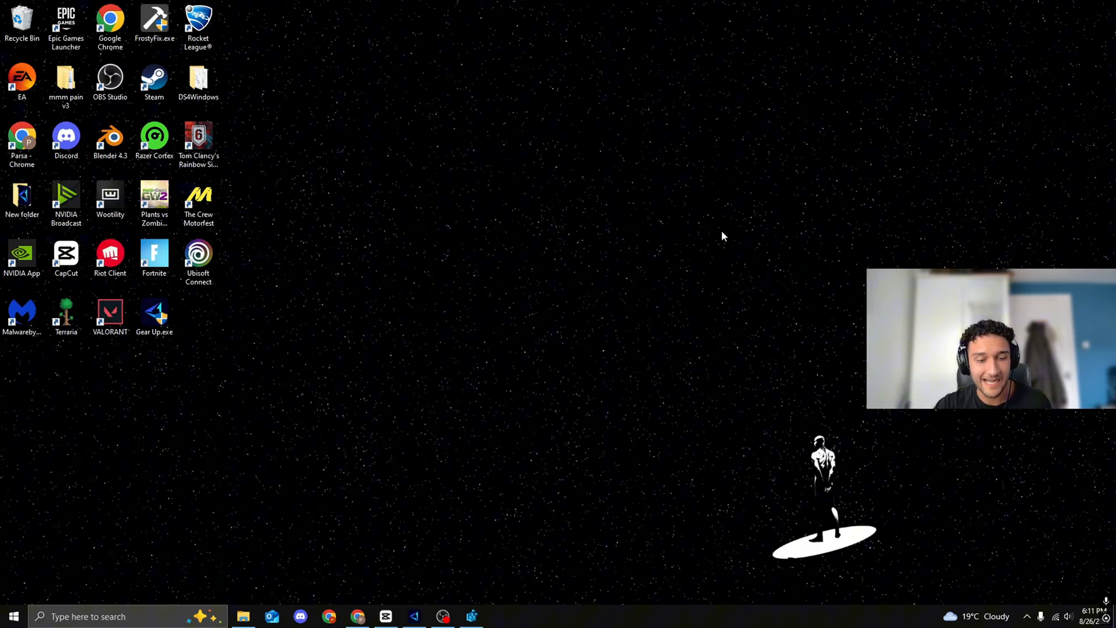
# Launch the Registry Editor via the Run box with regedit
pyautogui.press('Win+r')
pyautogui.write('regedit')
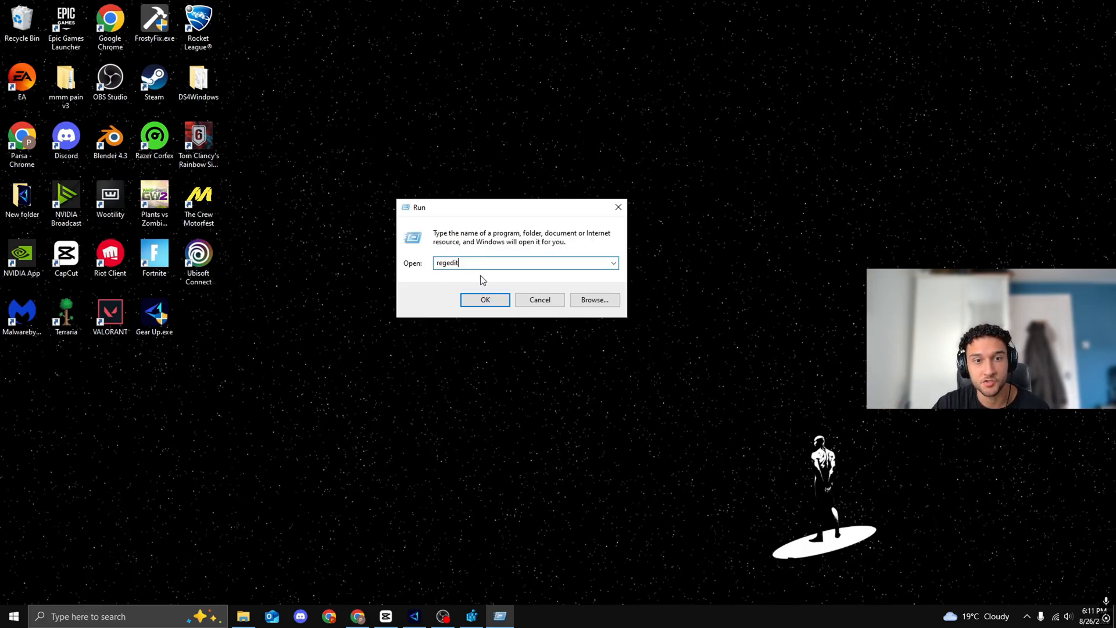
pyautogui.click(484, 299)
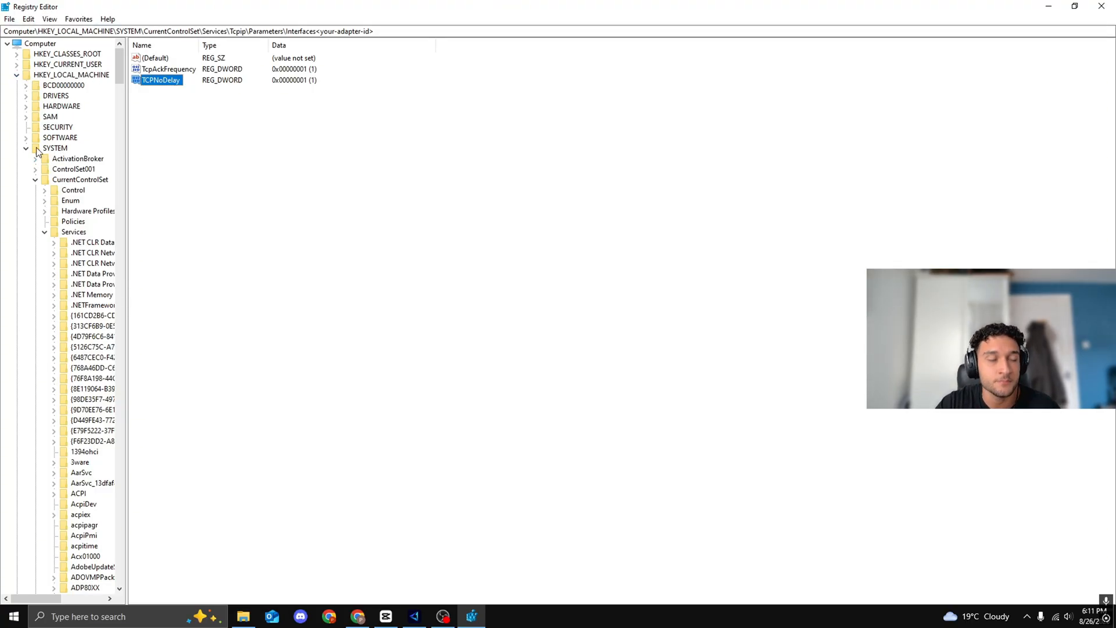
pyautogui.moveTo(56, 188)
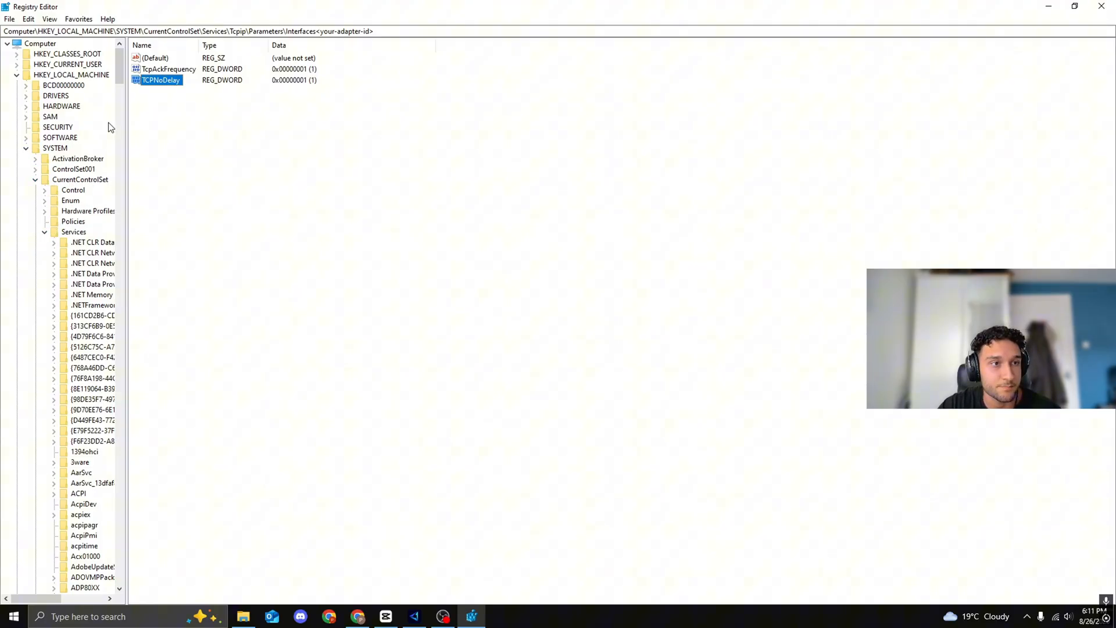
# Navigate to Services > Tcpip > Parameters > Interfaces and select the adapter's interface key
pyautogui.scroll(-3)
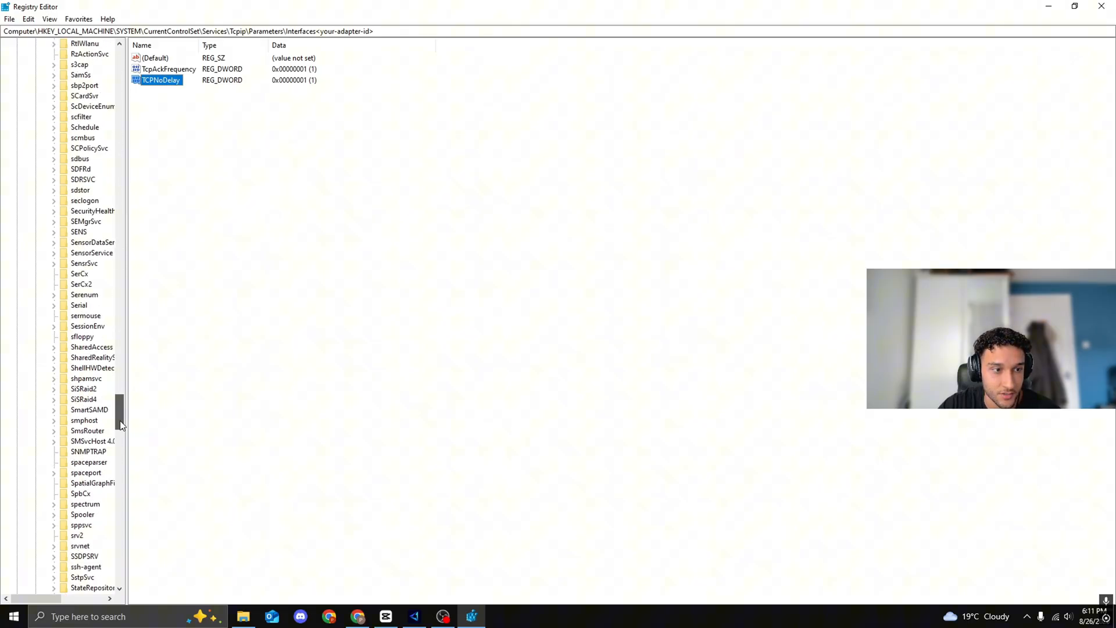
pyautogui.scroll(-3)
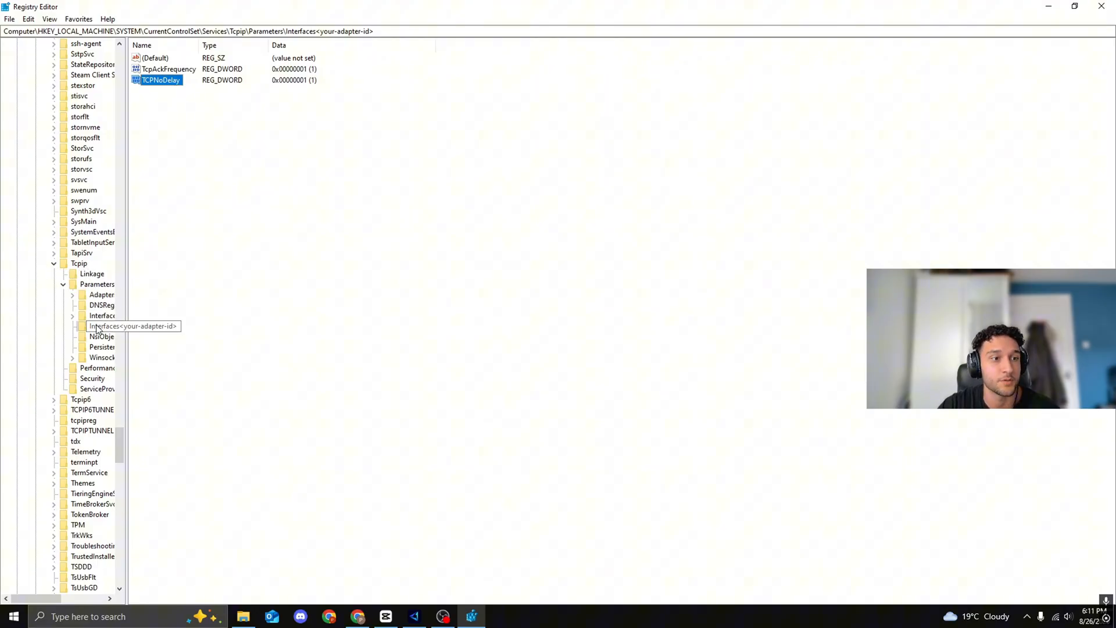
pyautogui.click(104, 326)
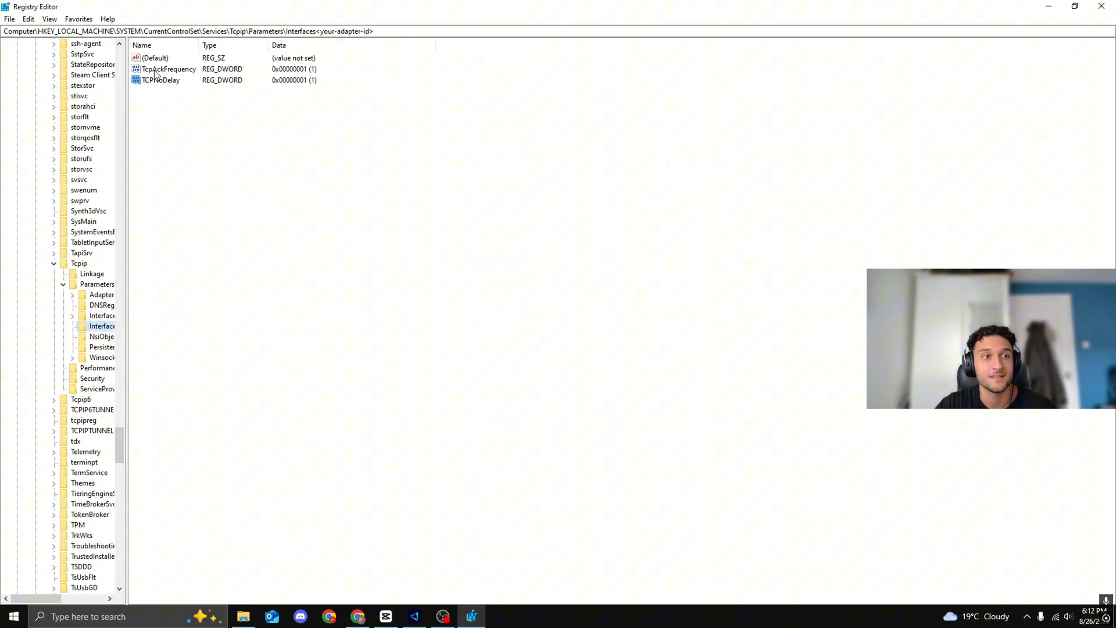
# Edit TCPNoDelay and confirm its Value data of 1, matching TcpAckFrequency
pyautogui.doubleClick(169, 69)
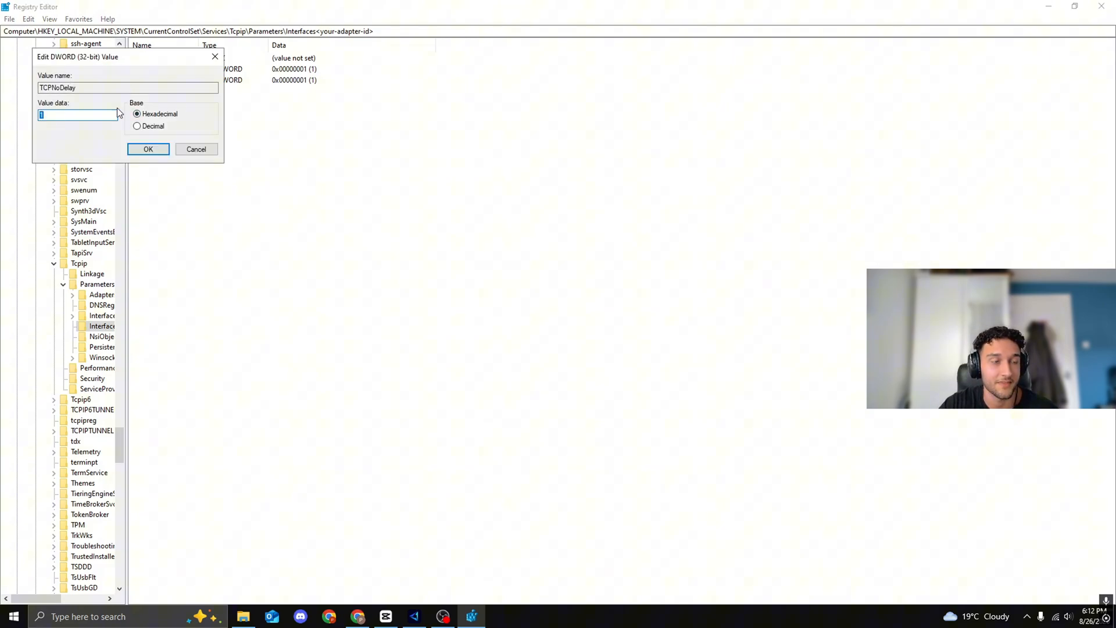
pyautogui.click(148, 149)
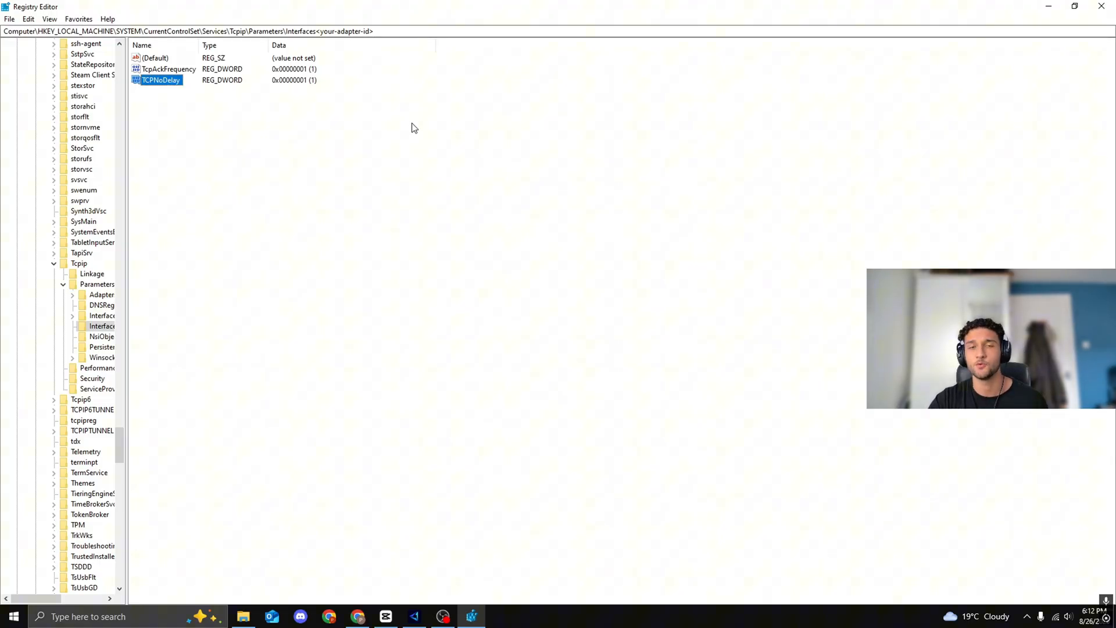
pyautogui.moveTo(237, 76)
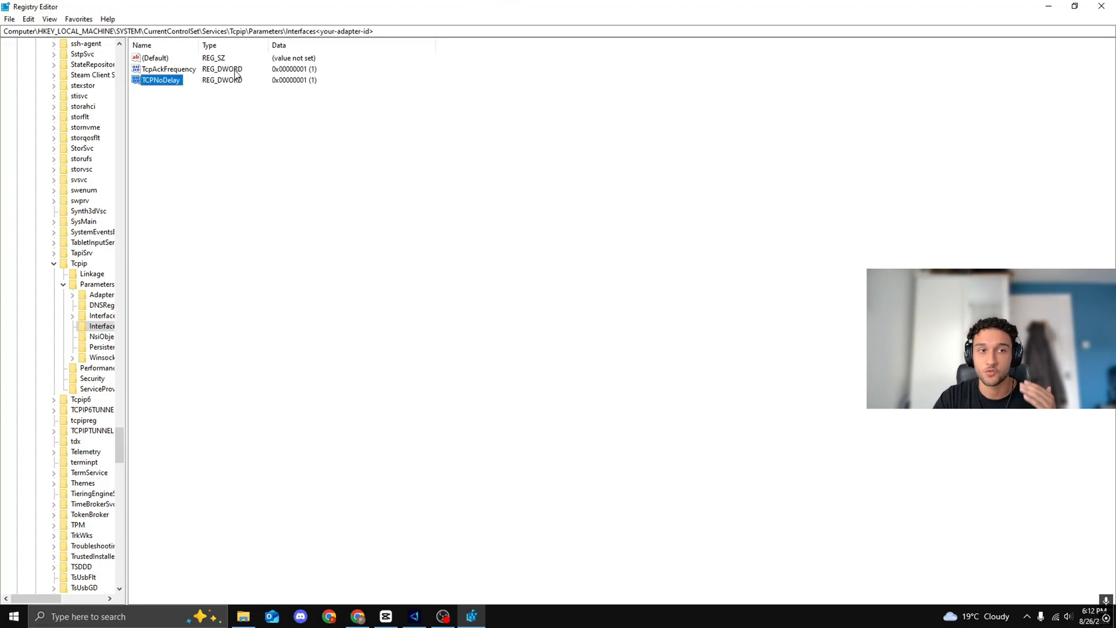